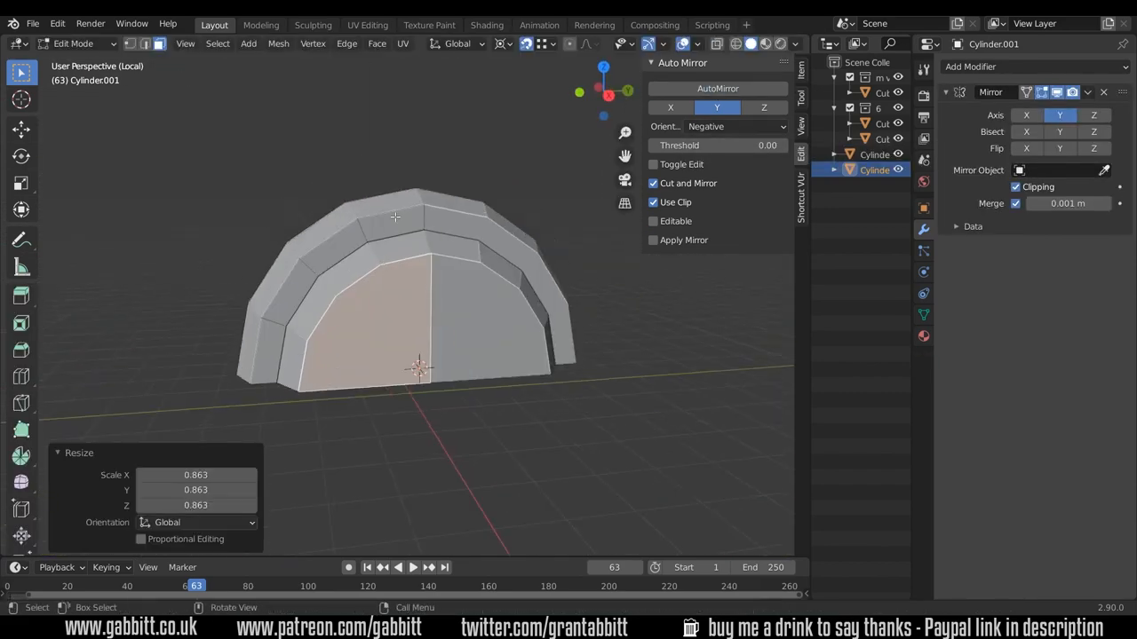
Finish shaping the arched half-dome shell and check the whole tower outside Edit Mode
left_click(499, 45)
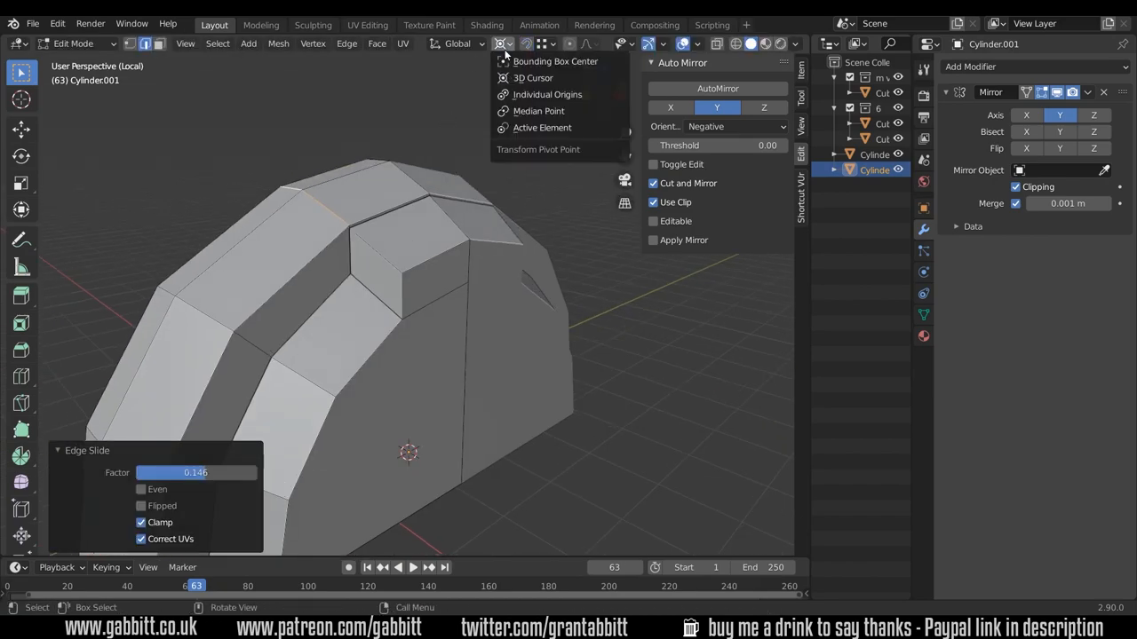
key("Tab")
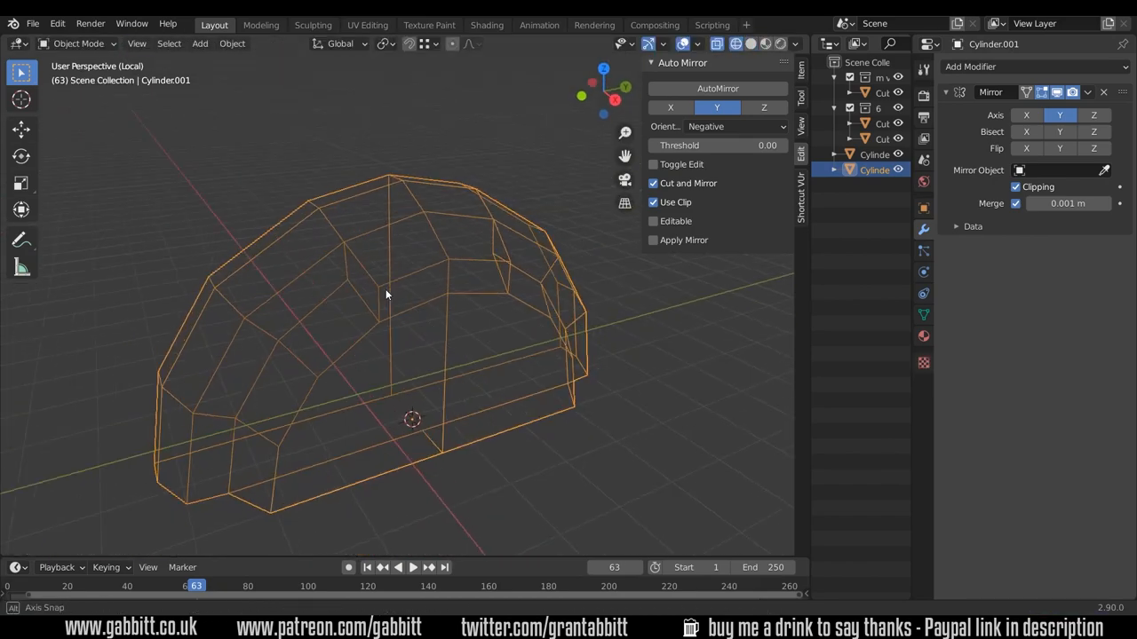
key("Tab")
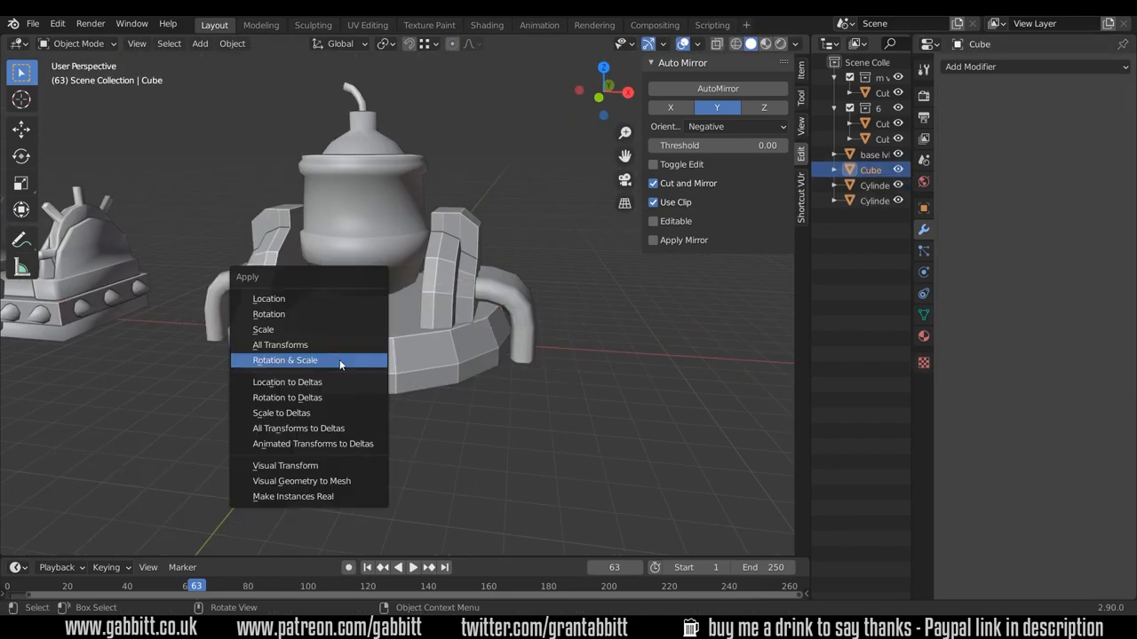
Apply rotation and scale to the tower piece and move the ball studs into a new collection
left_click(306, 361)
type("Collection 3")
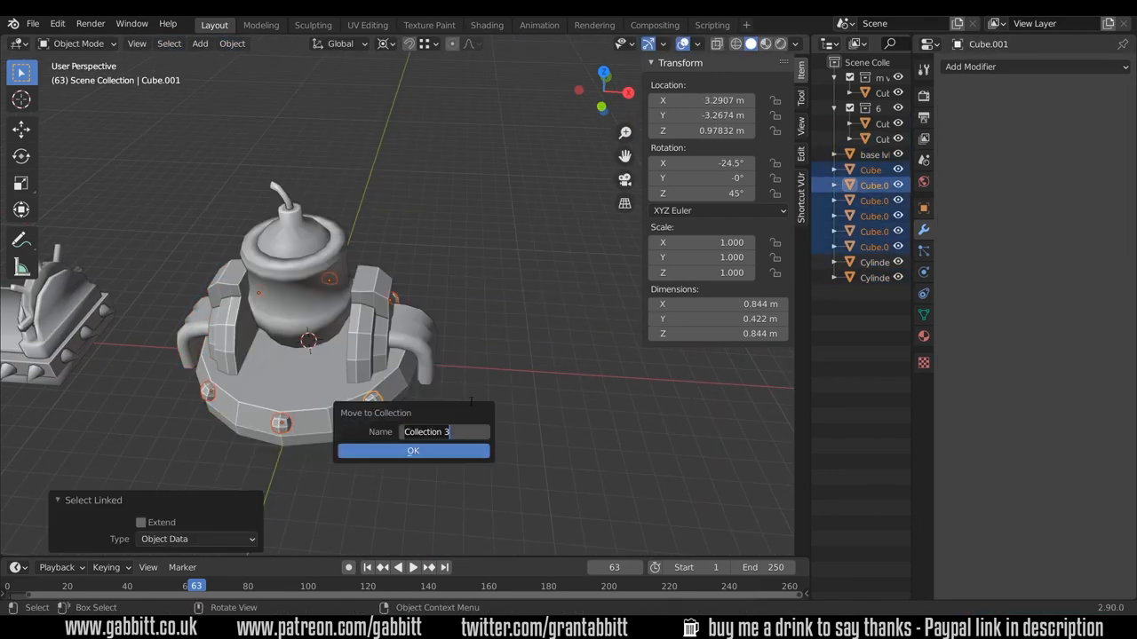
left_click(413, 450)
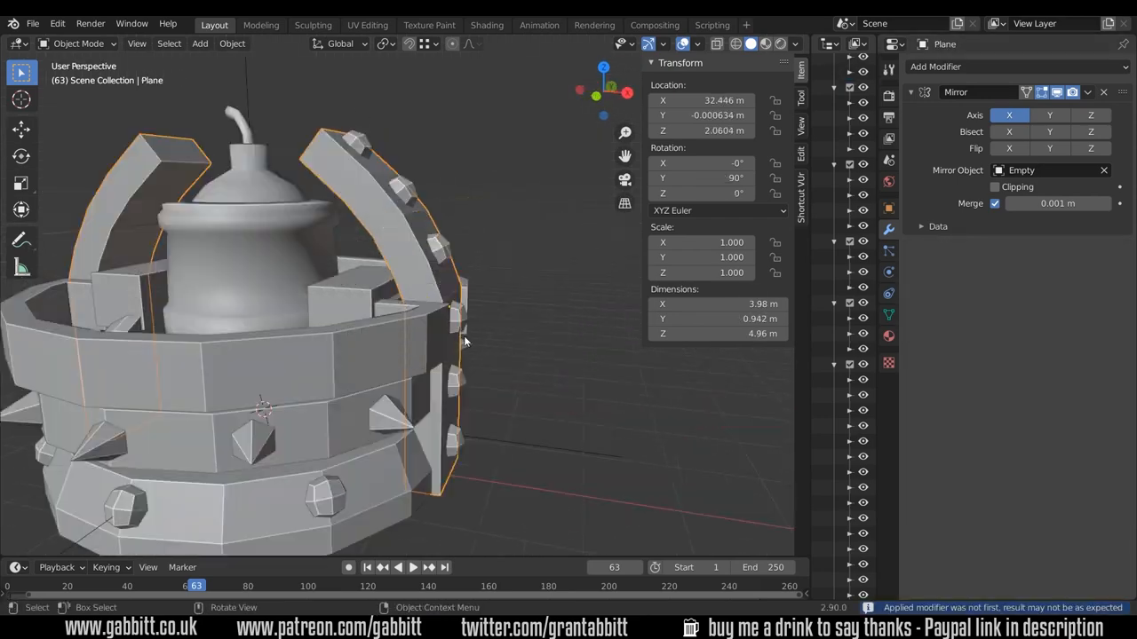
Toggle Edit Mode while modelling the studded dome panels
key("Tab")
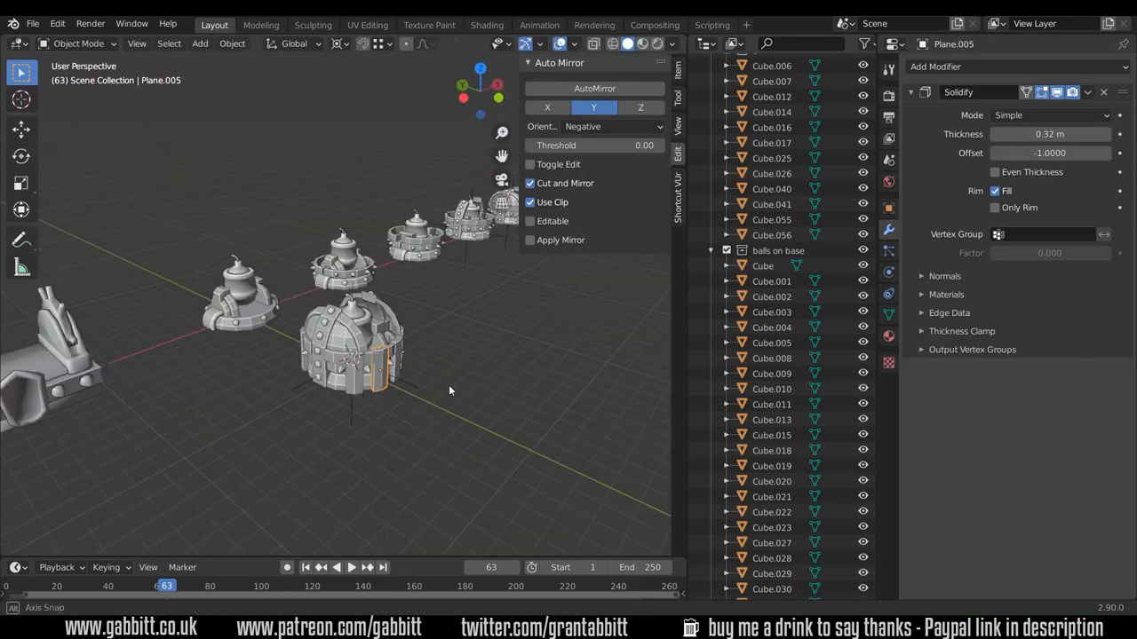
Adjust the dome tower's cube detail and enter Edit Mode on the cylinder for the ring base
left_click_drag(448, 391, 460, 522)
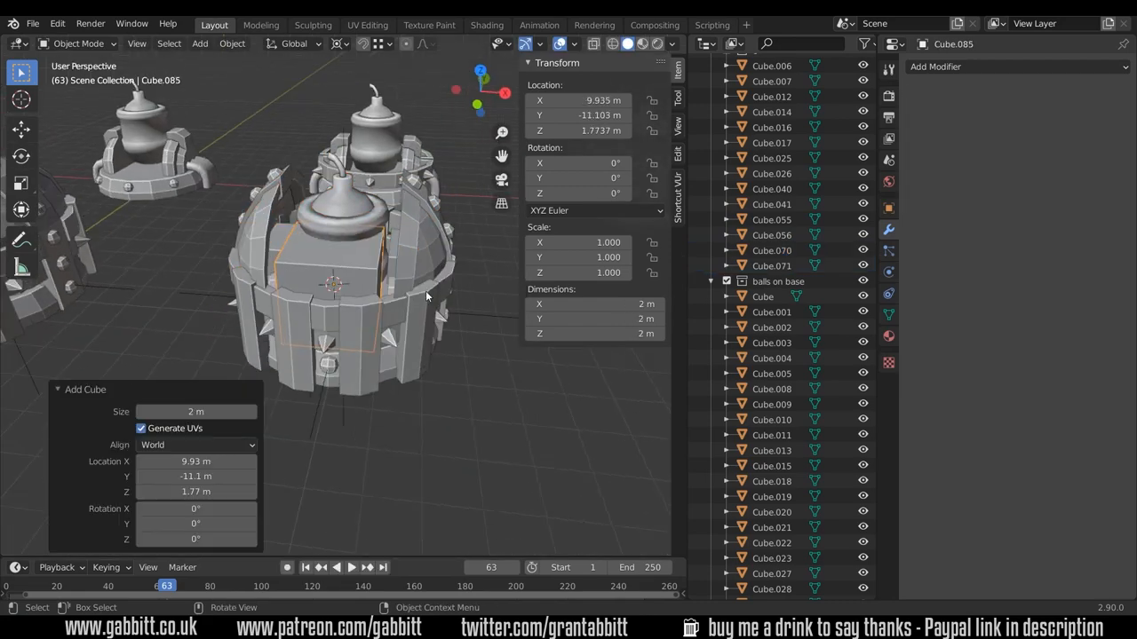
key("Tab")
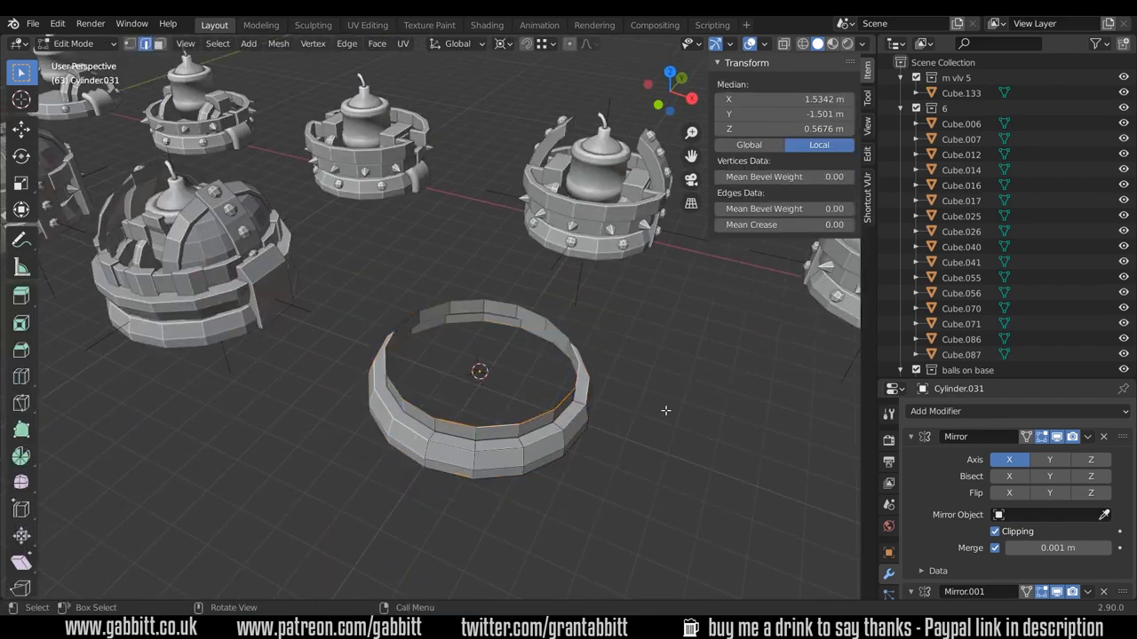
Shape the stepped base, barrel-shaped drum and arched shell in Edit Mode
key("Tab")
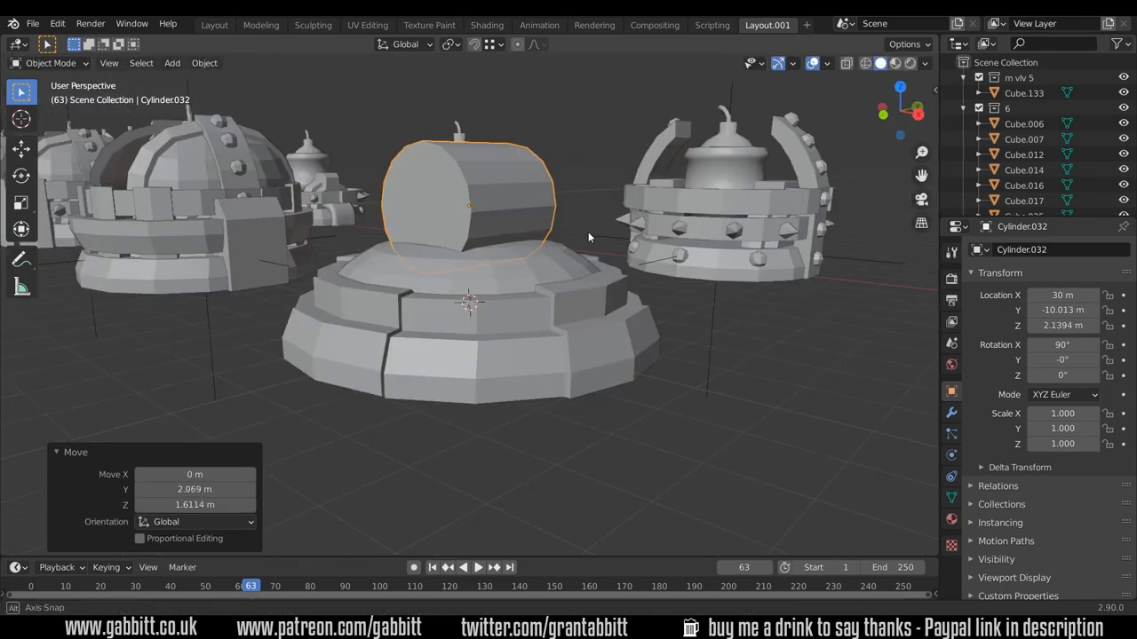
key("Tab")
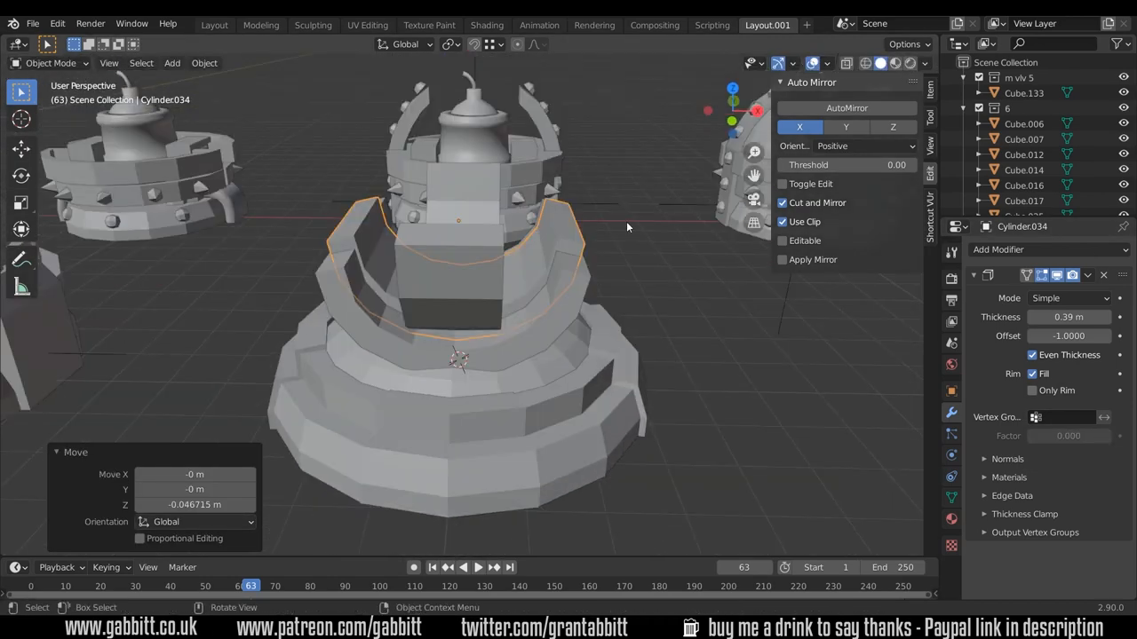
key("Tab")
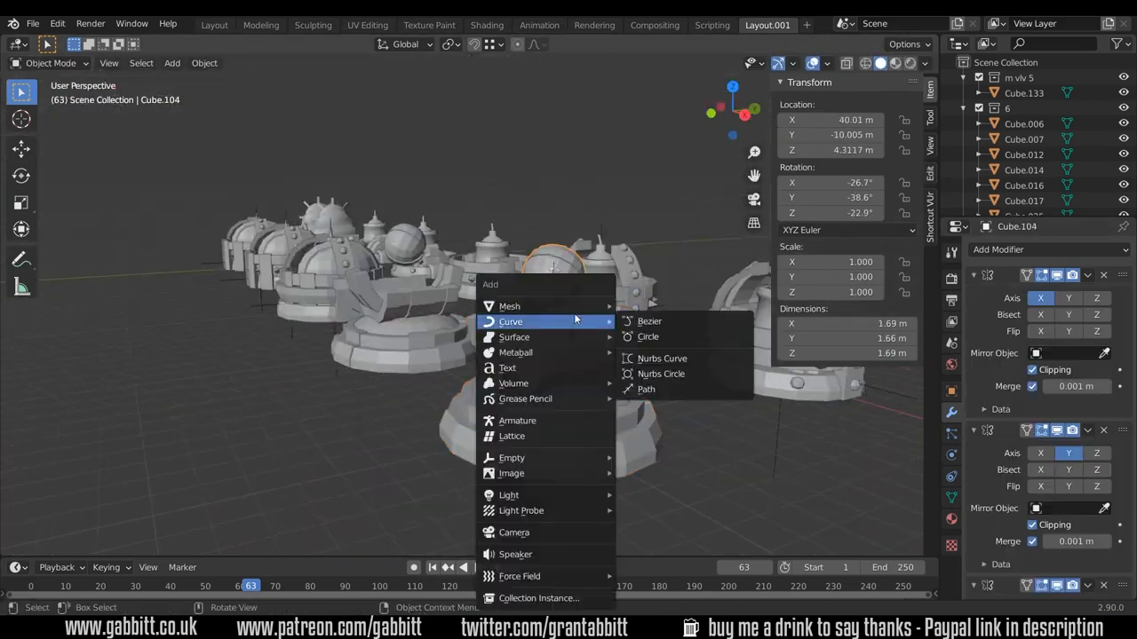
Add a circle curve for the ball's arms and mirror the tilted strut across the tower
left_click(647, 337)
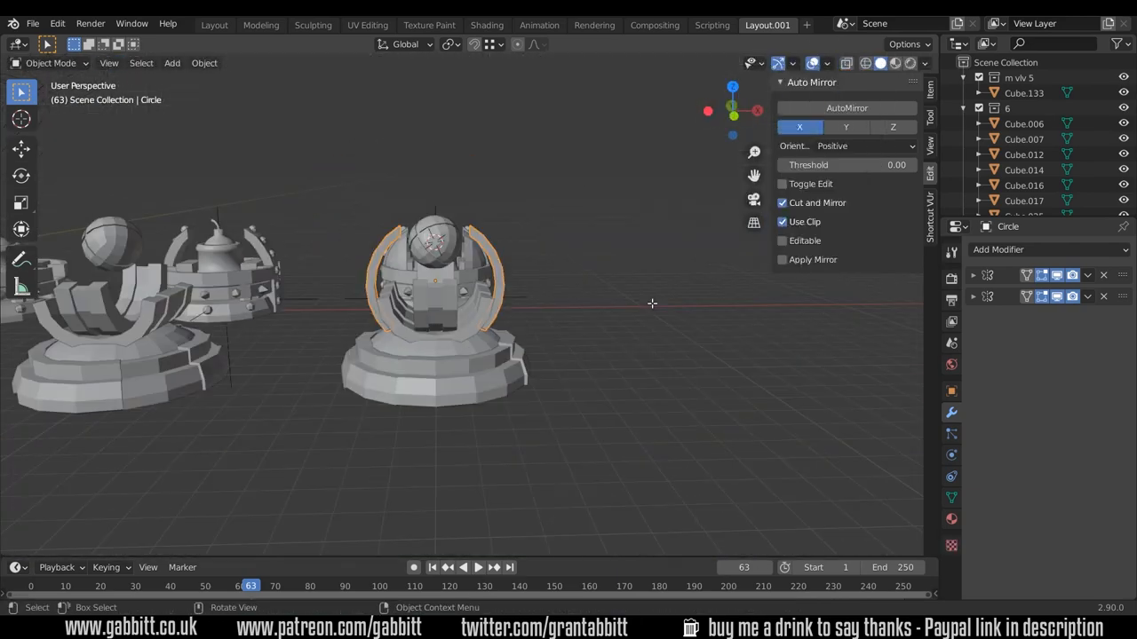
key("Tab")
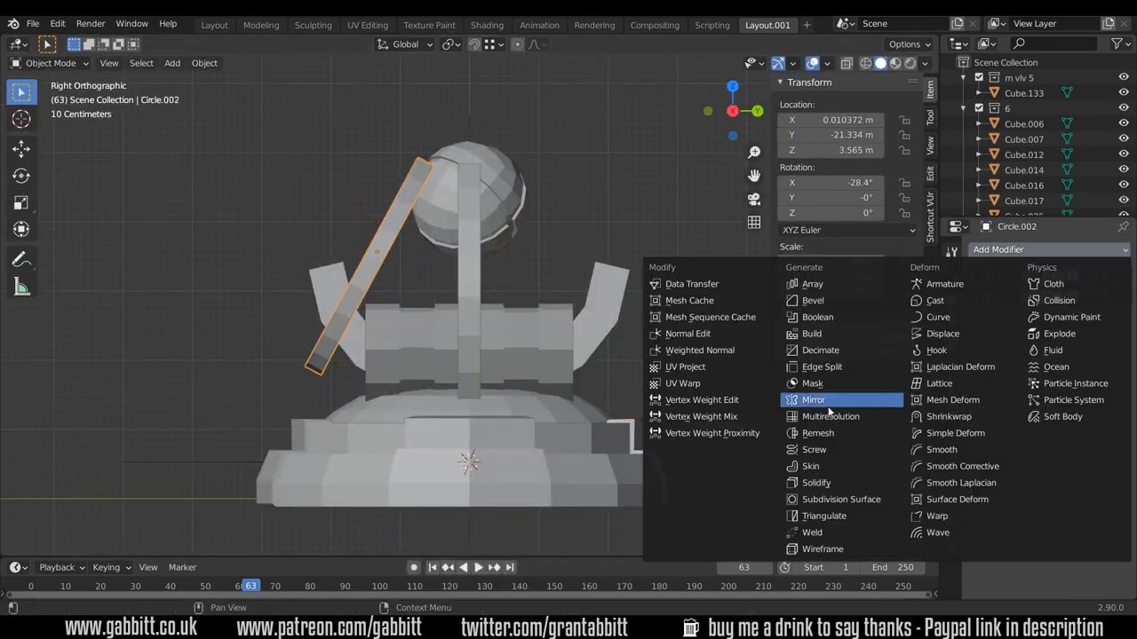
left_click(813, 400)
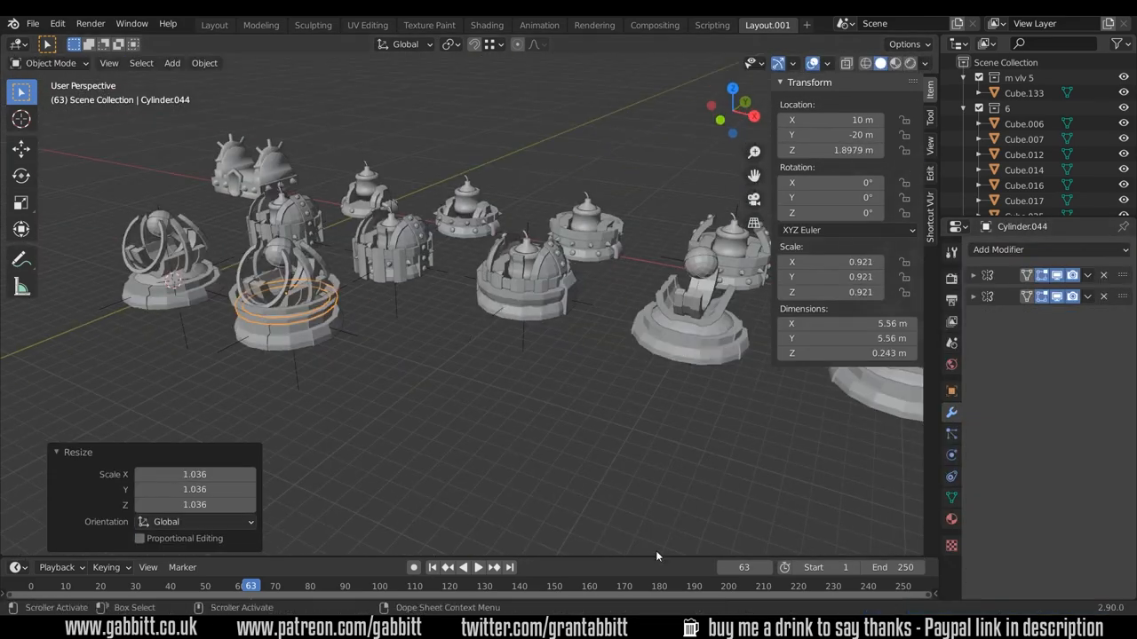
Move the cube's vertices in Edit Mode to form a faceted crystal shard
key("Tab")
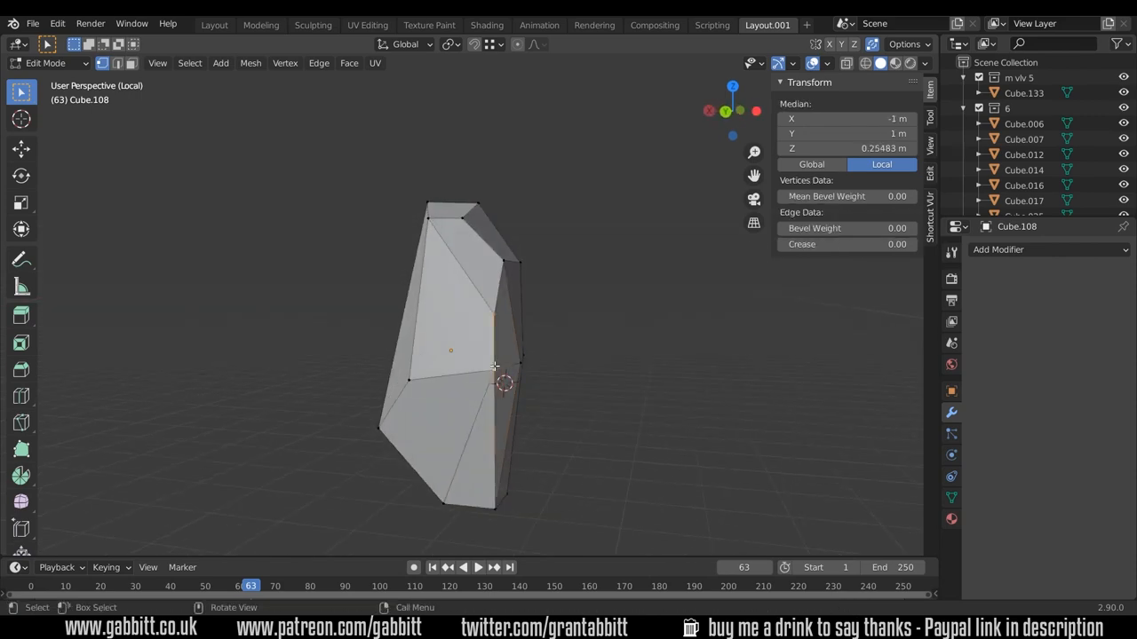
left_click_drag(493, 367, 409, 503)
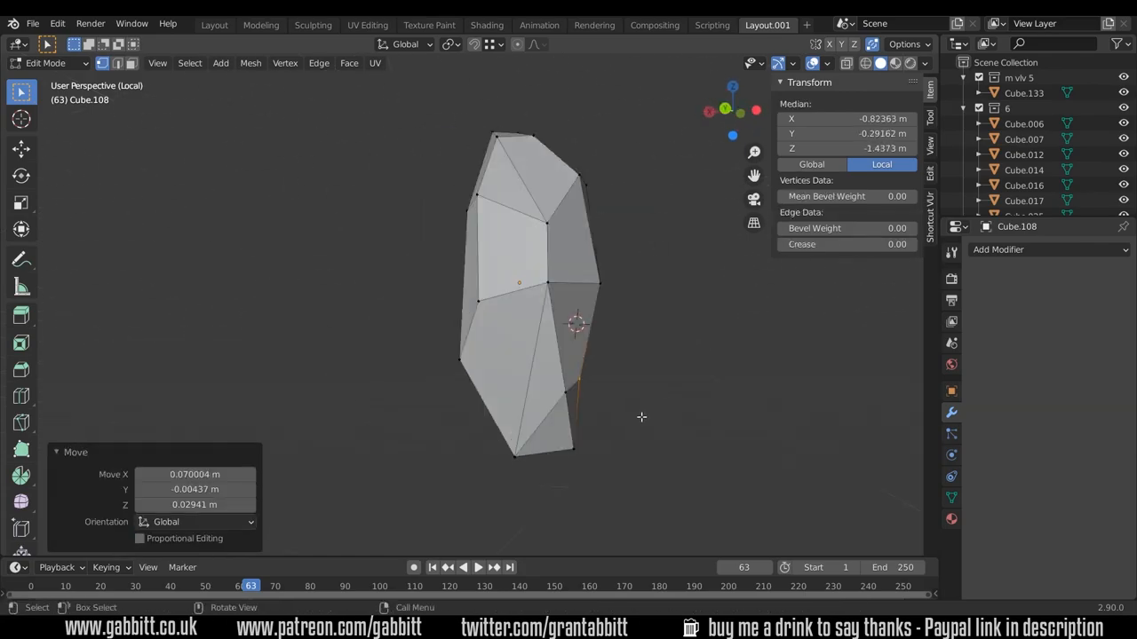
key("Tab")
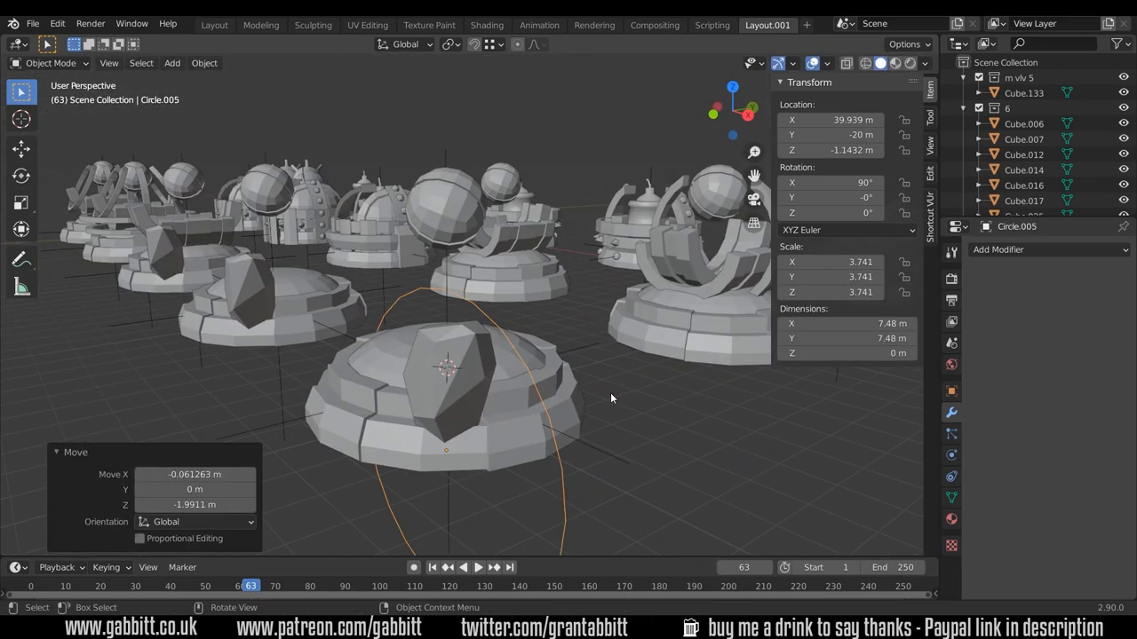
Reposition the flat strip's vertices, then rotate the bent strip piece beside the sphere
key("Tab")
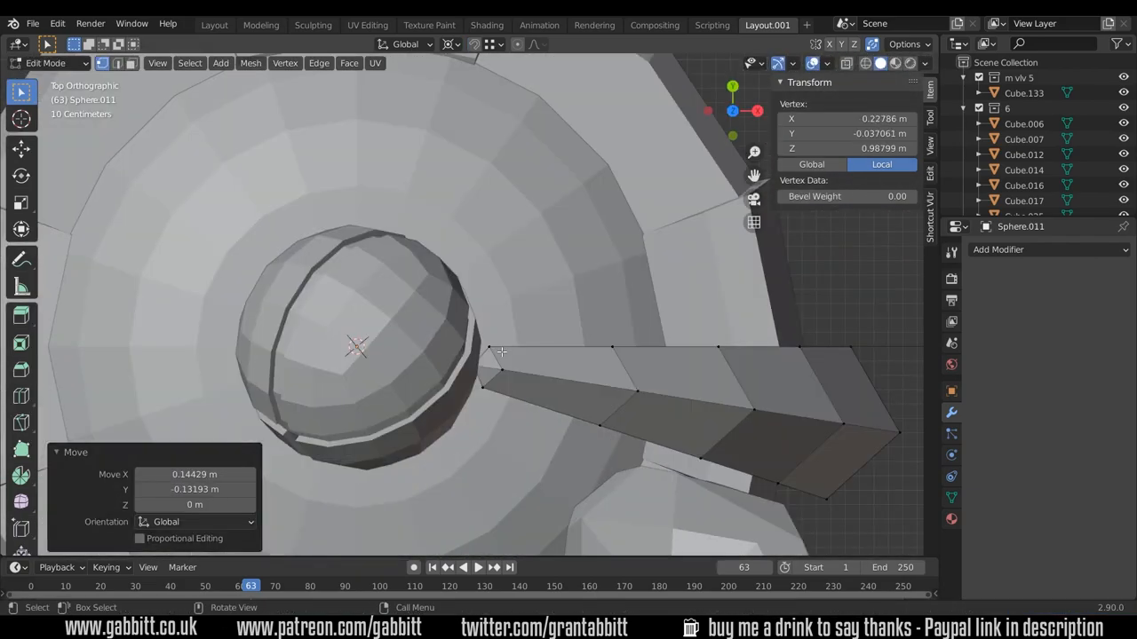
left_click(442, 44)
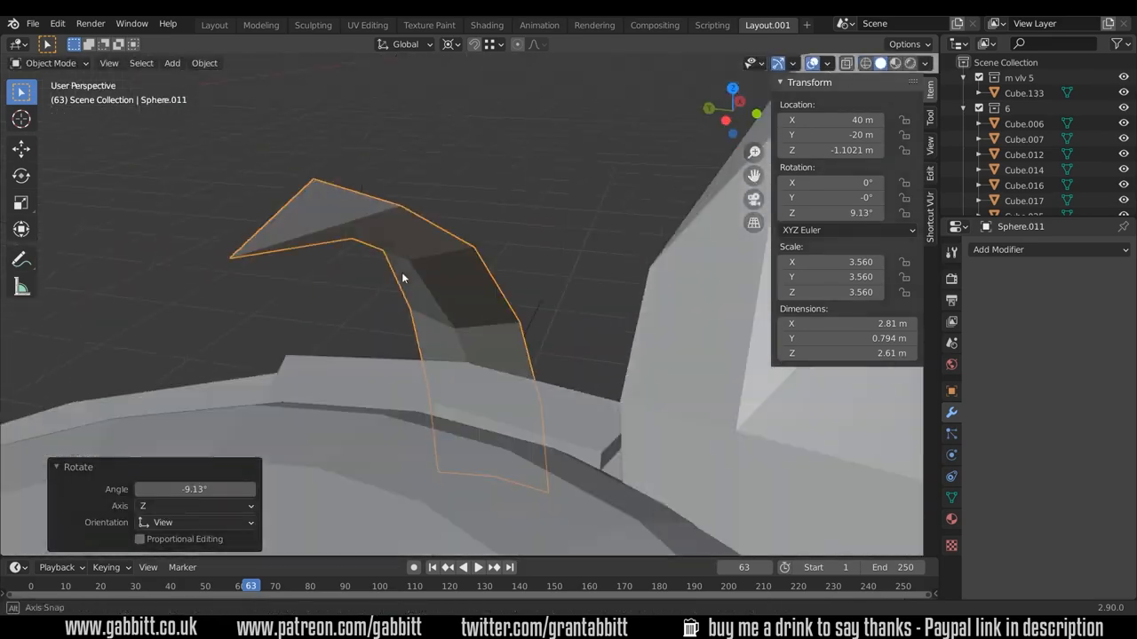
key("Tab")
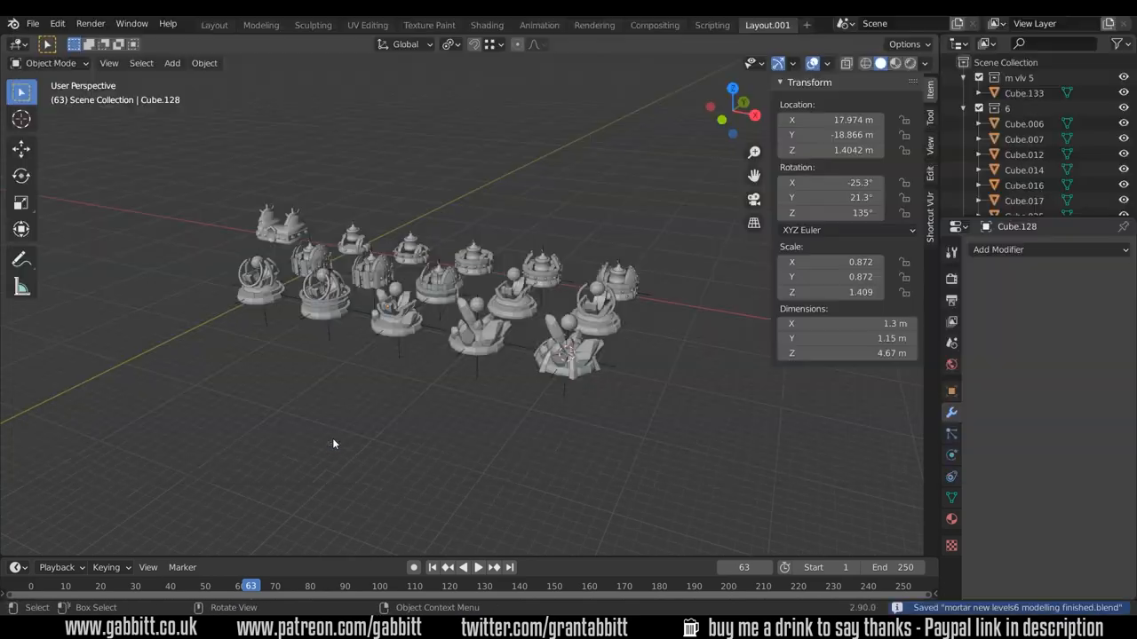
In Texture Paint, sample the navy colour and fill the spiked ring part with it
left_click(368, 24)
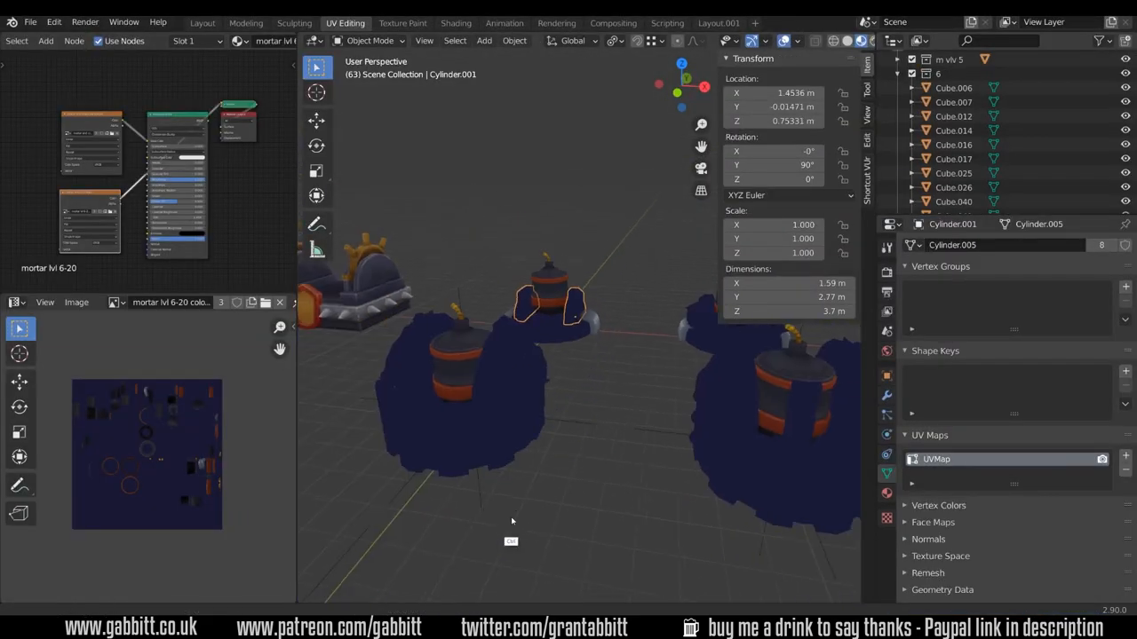
left_click(402, 22)
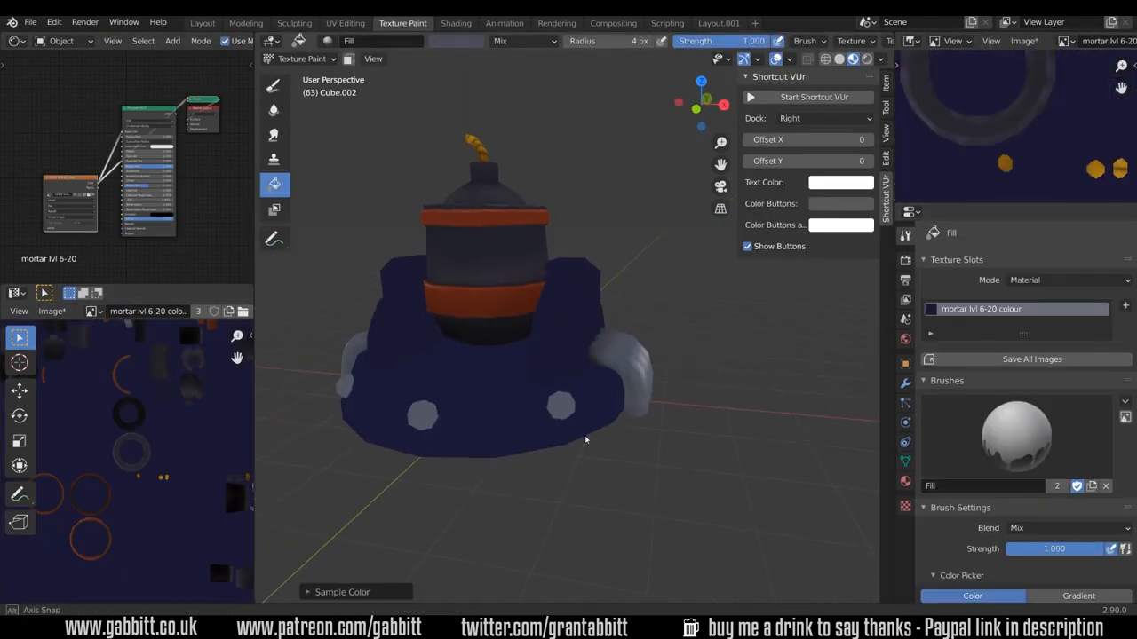
key("Tab")
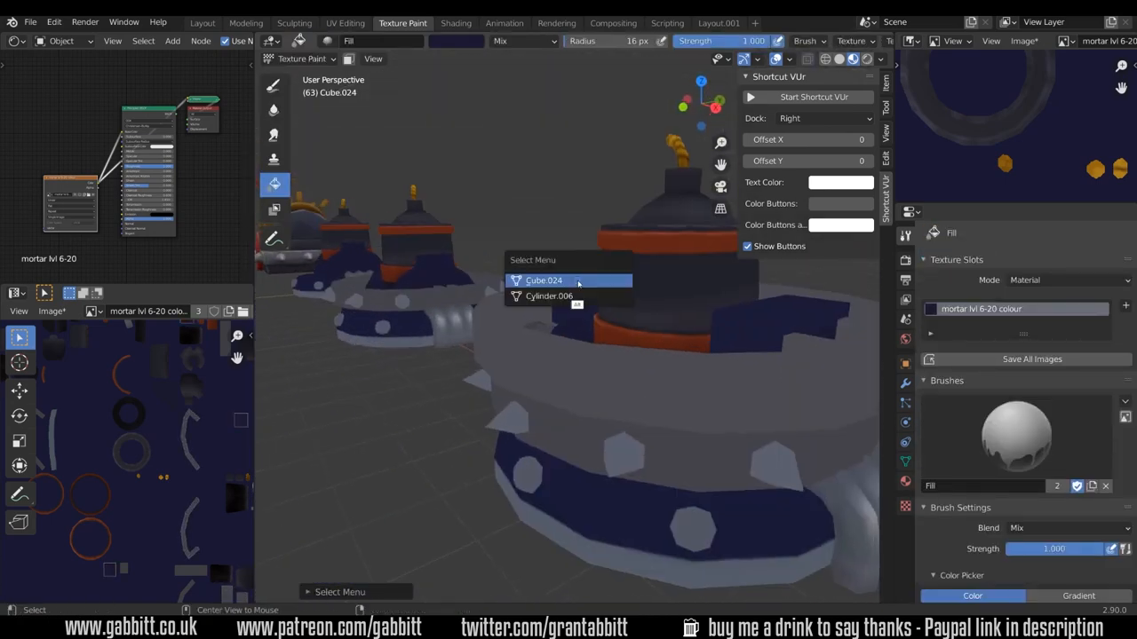
left_click(544, 280)
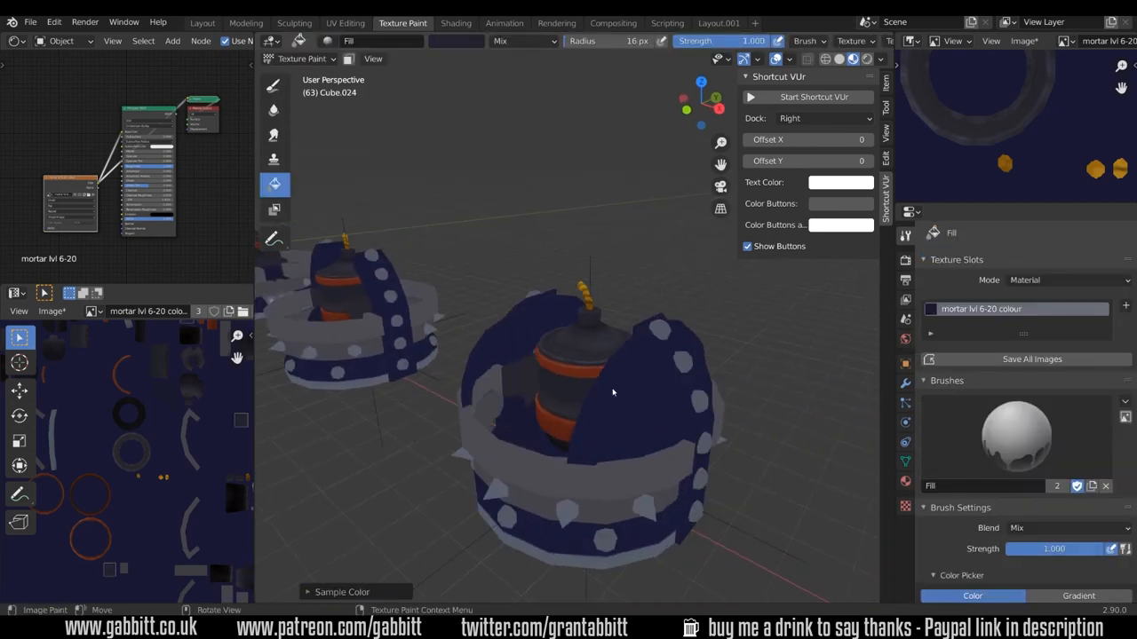
left_click(355, 22)
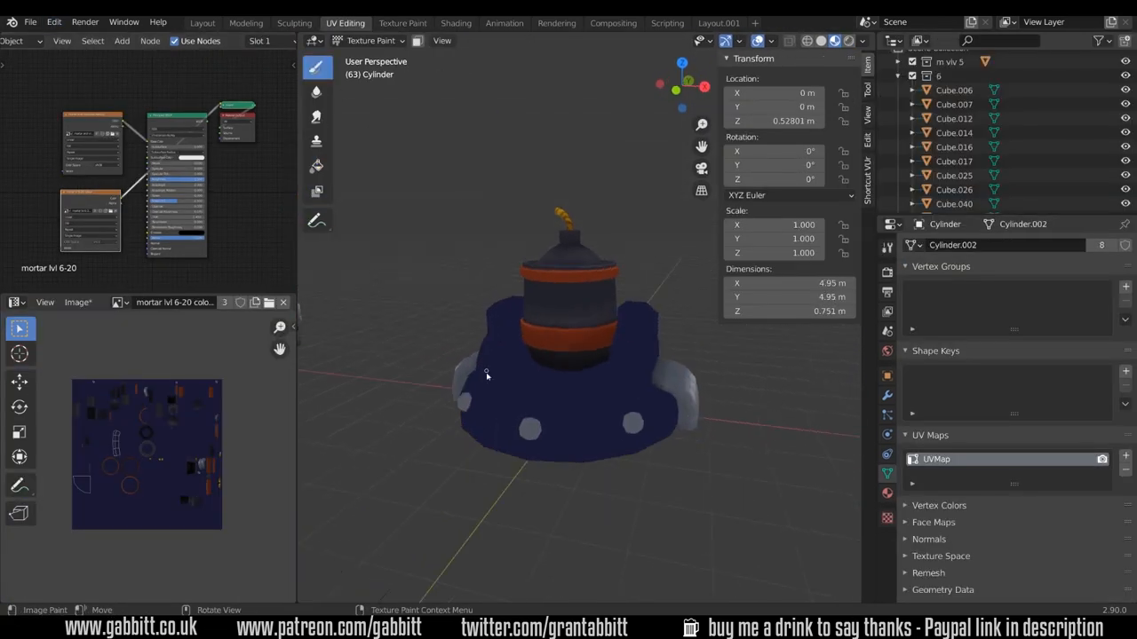
Paint soft beige Color Dodge highlights along the tower's edges and claws
left_click(403, 23)
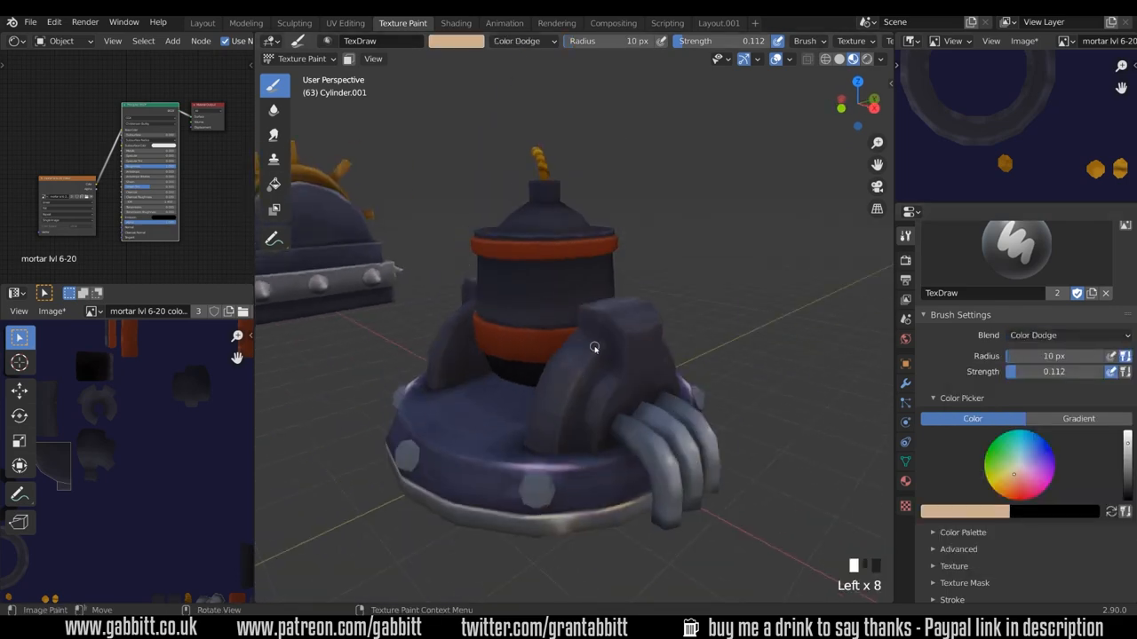
Brush light Screen-blend highlights onto the clawed tower and along the spiked ring's edges
left_click_drag(594, 346, 655, 378)
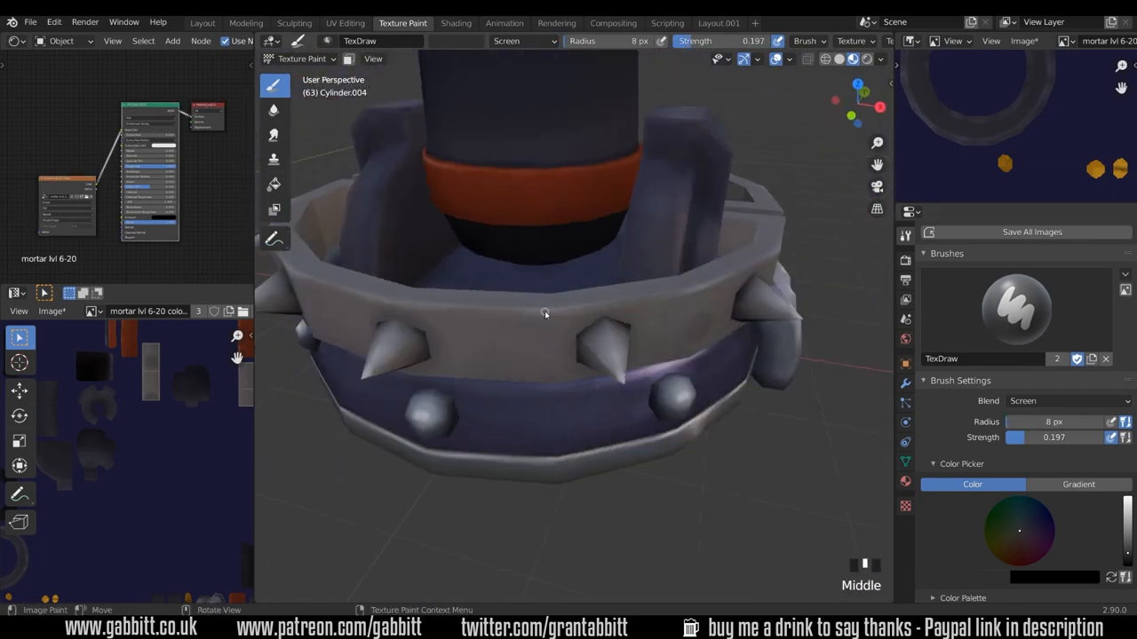
left_click_drag(546, 313, 654, 282)
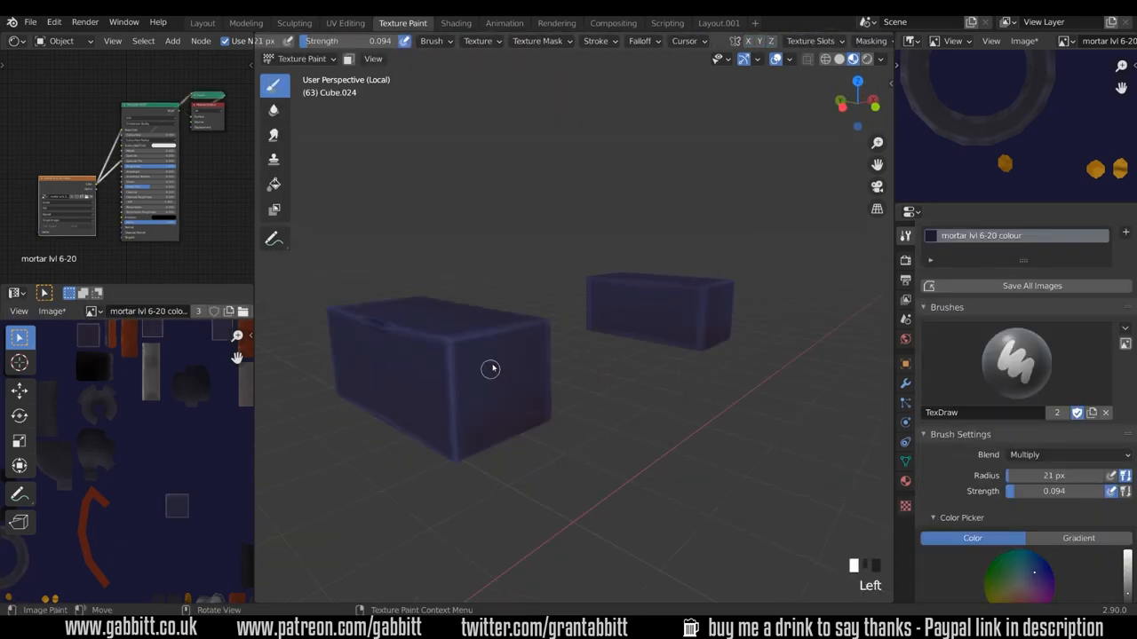
Shade the boxy block and the curved spiked guard with soft grey TexDraw strokes
left_click(51, 311)
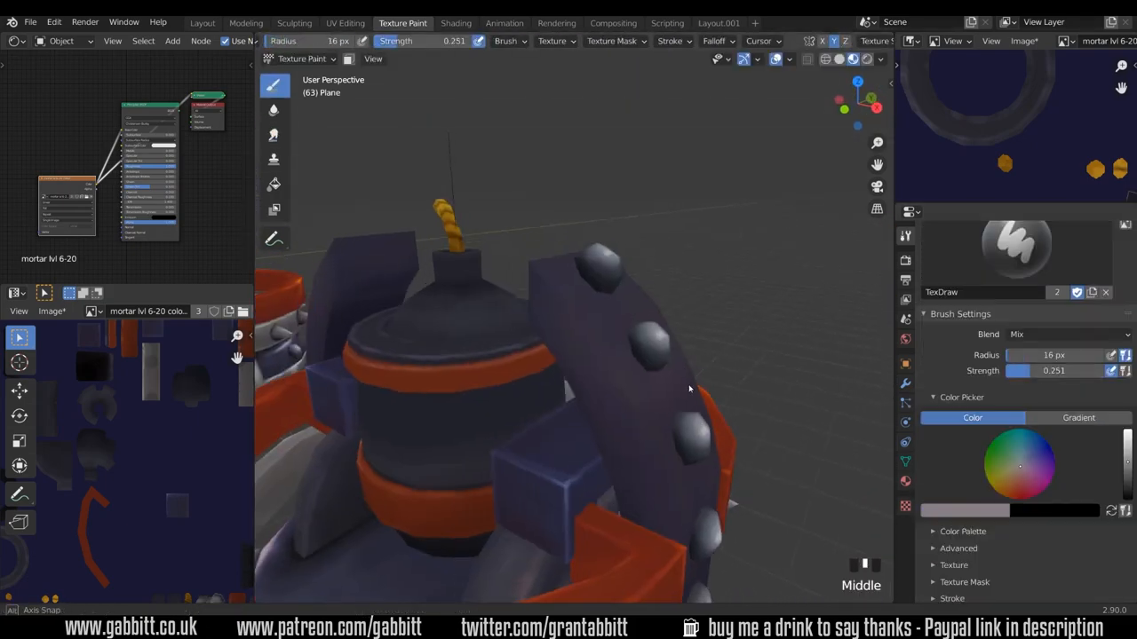
left_click_drag(688, 389, 672, 444)
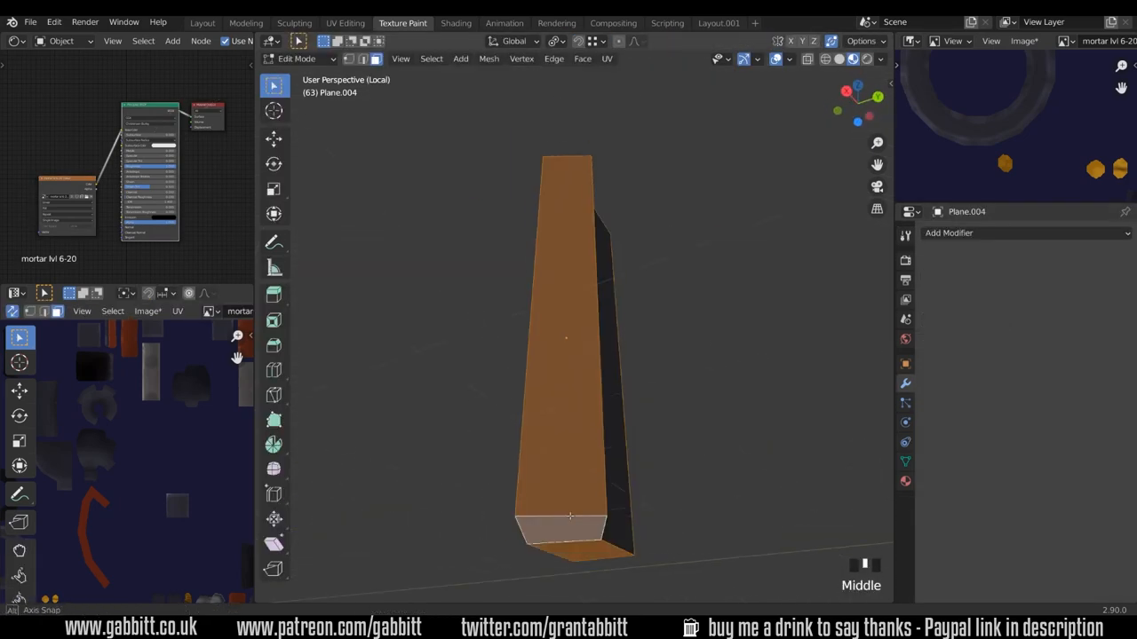
Toggle Edit Mode in the UV Editing workspace, then return the ring to Texture Paint
left_click(345, 23)
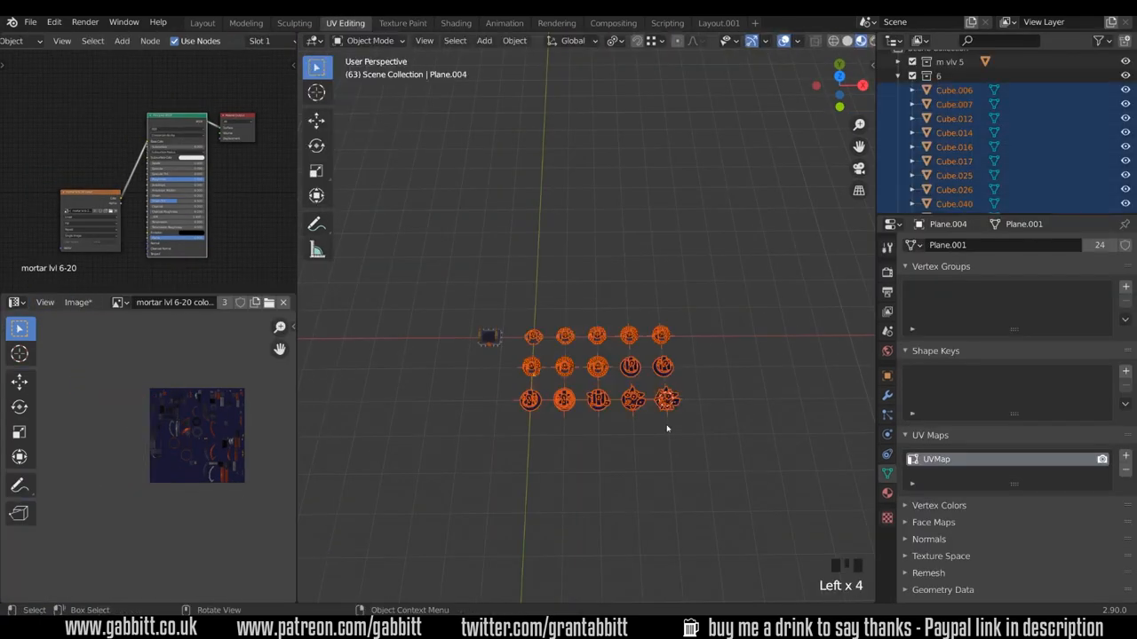
key("Tab")
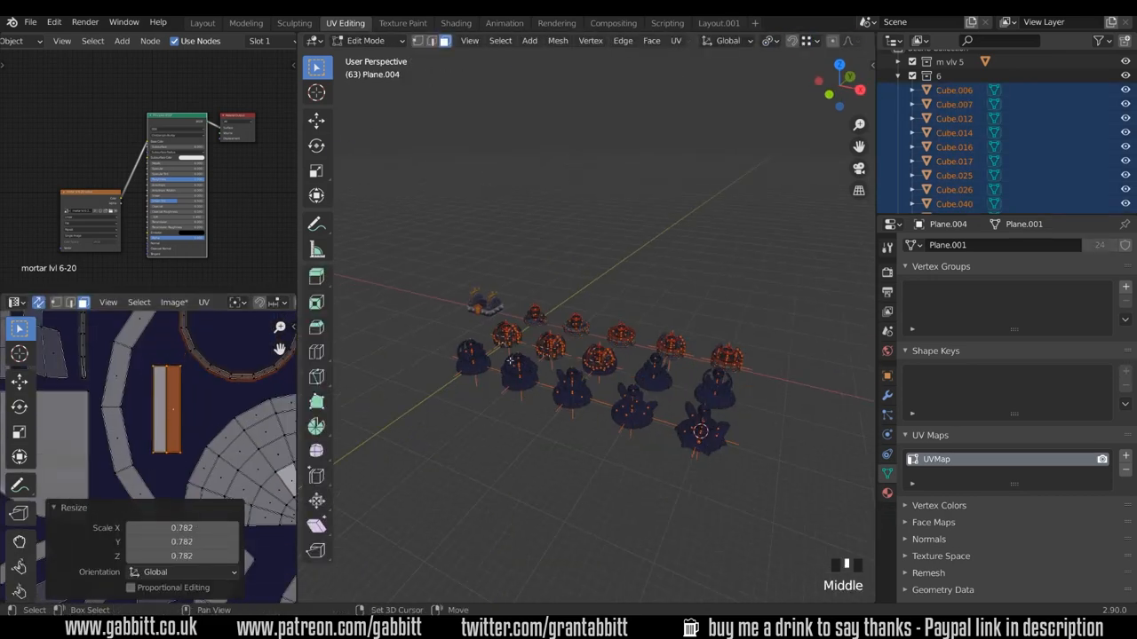
left_click(402, 22)
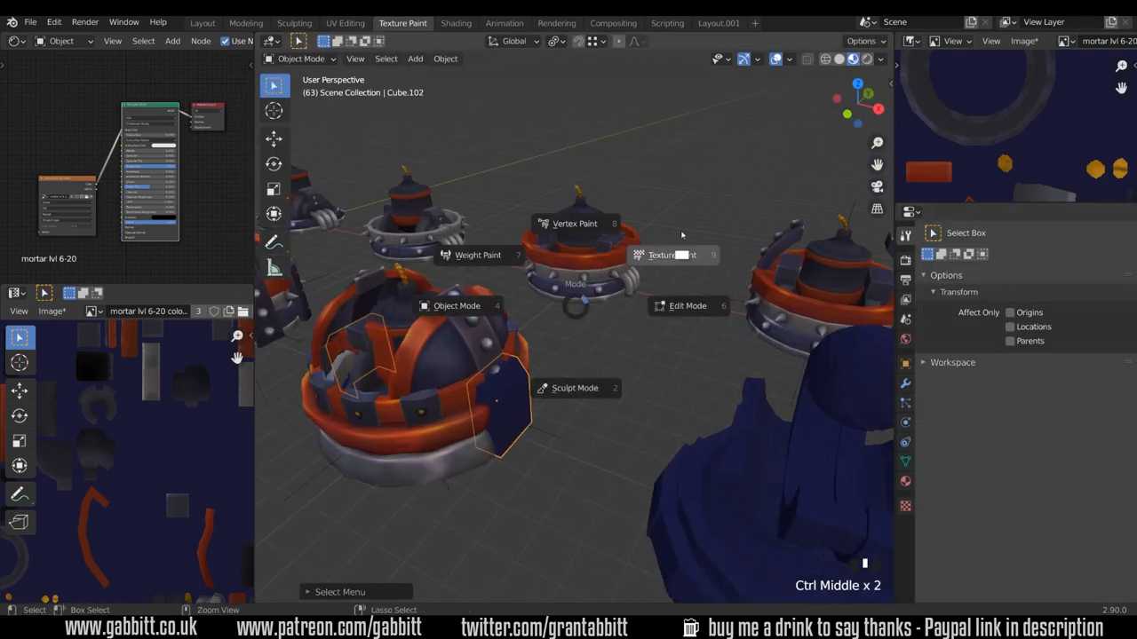
left_click(670, 255)
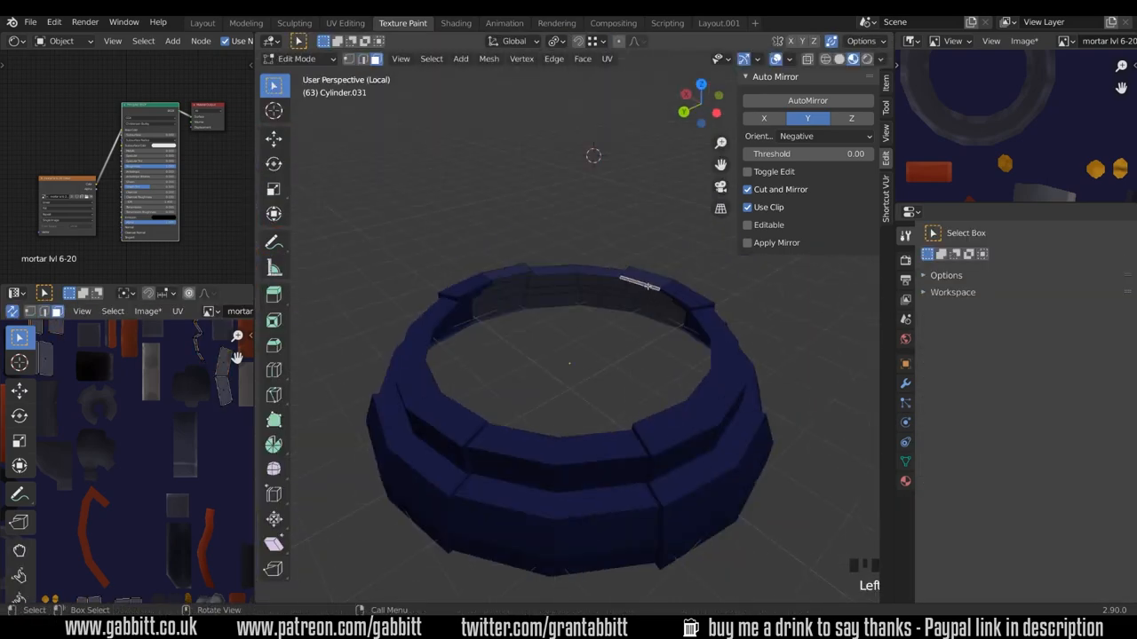
left_click(302, 59)
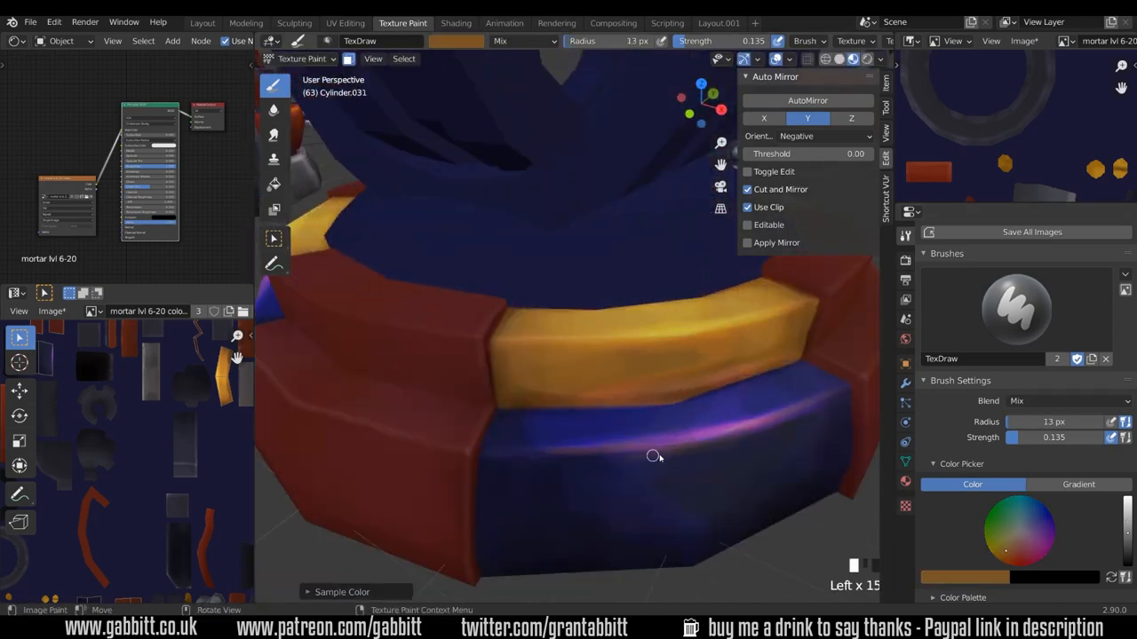
Orbit around the mortar to bring the turret shield into view from behind
left_click_drag(655, 457, 666, 321)
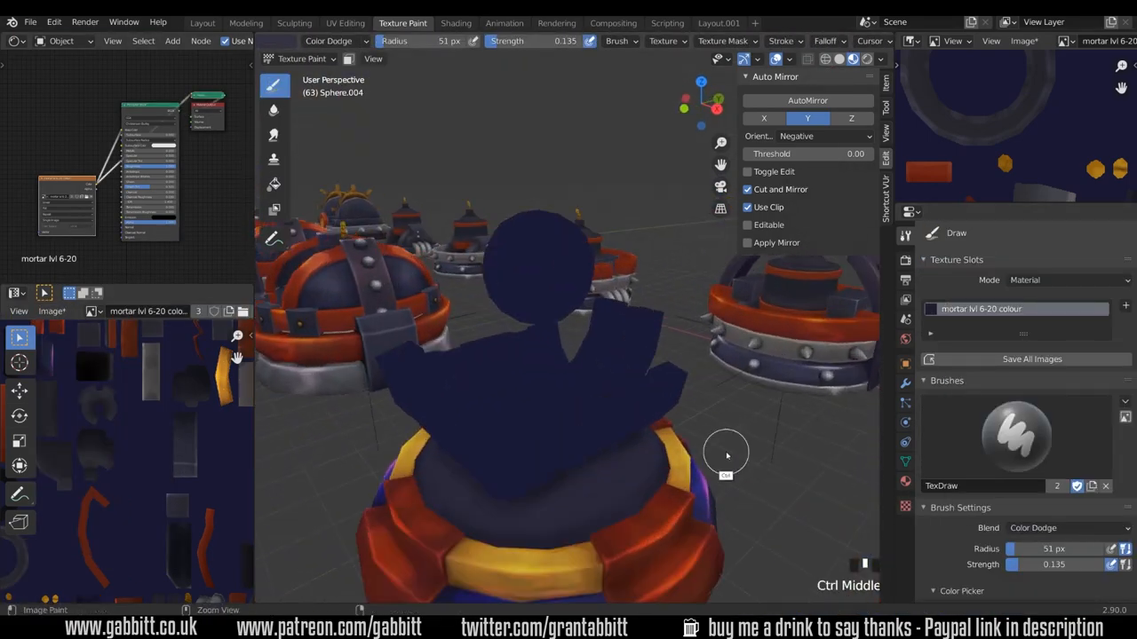
left_click_drag(725, 455, 734, 524)
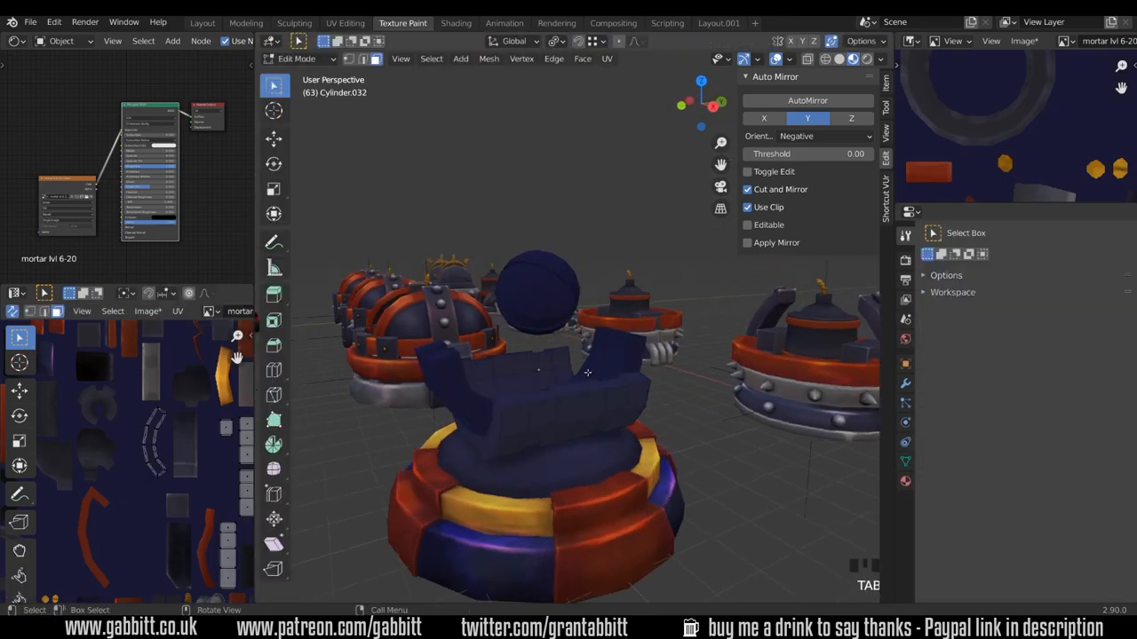
Toggle Edit Mode on the selected turret shield to isolate that piece
key("Tab")
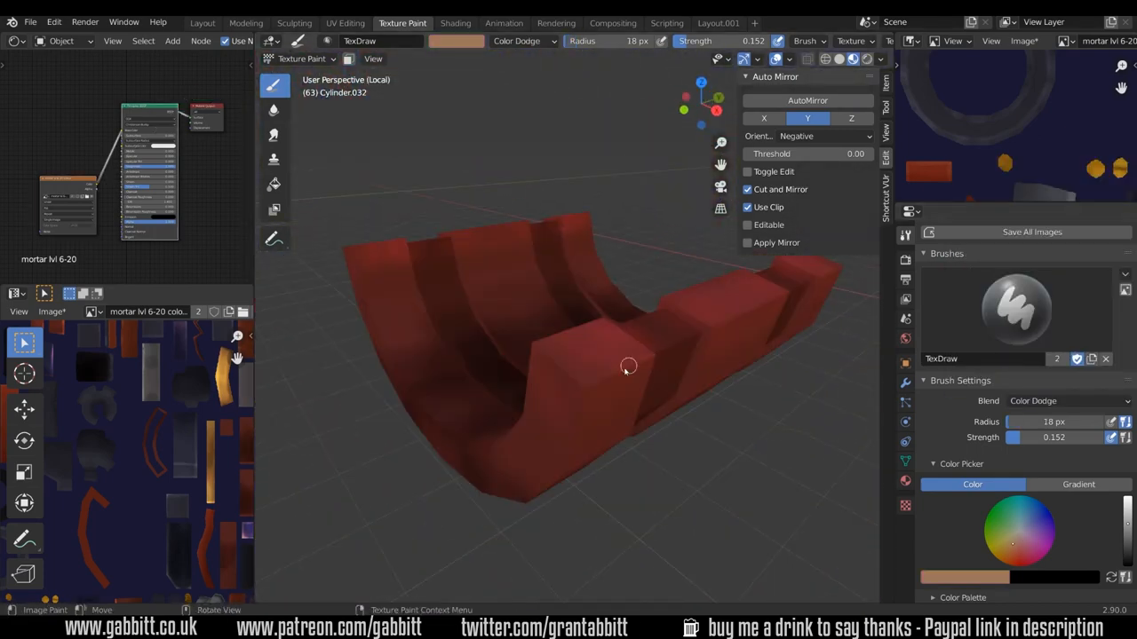
Brush more shading onto the red shield, then switch workspace for the tower overview
left_click_drag(628, 367, 625, 427)
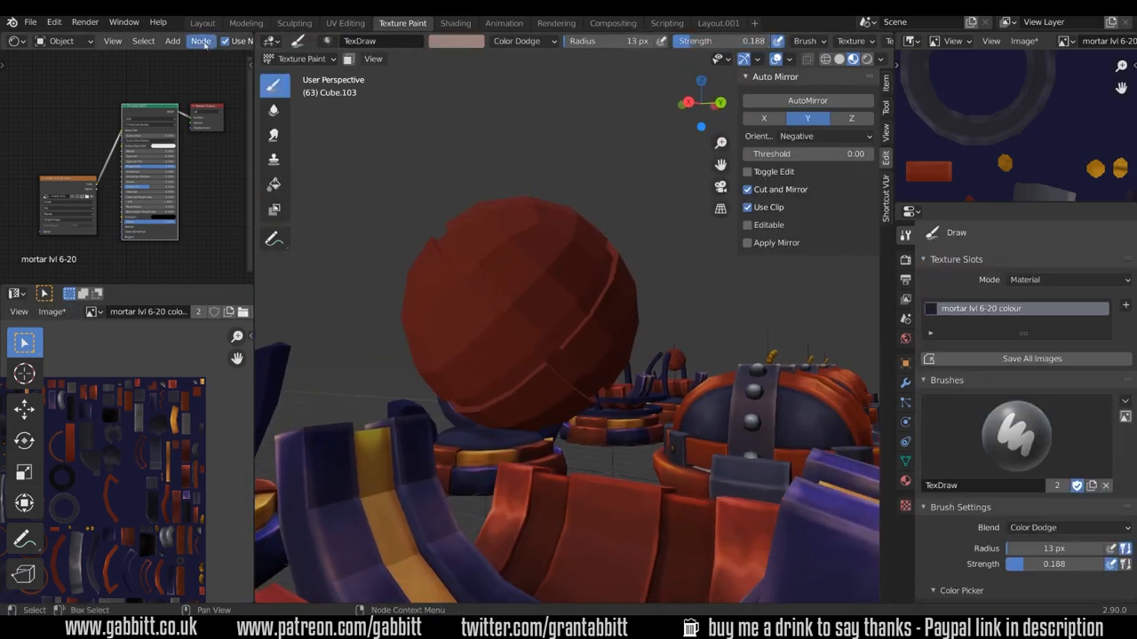
left_click(356, 23)
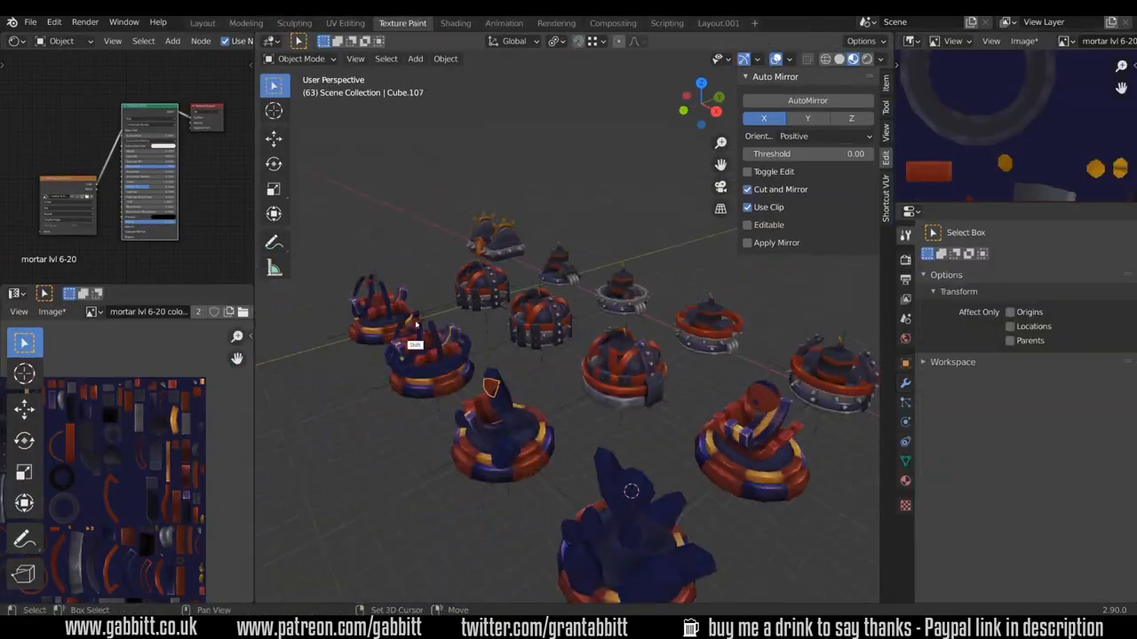
Preview the towers with material lighting in Shading, then return to Texture Paint
left_click(457, 22)
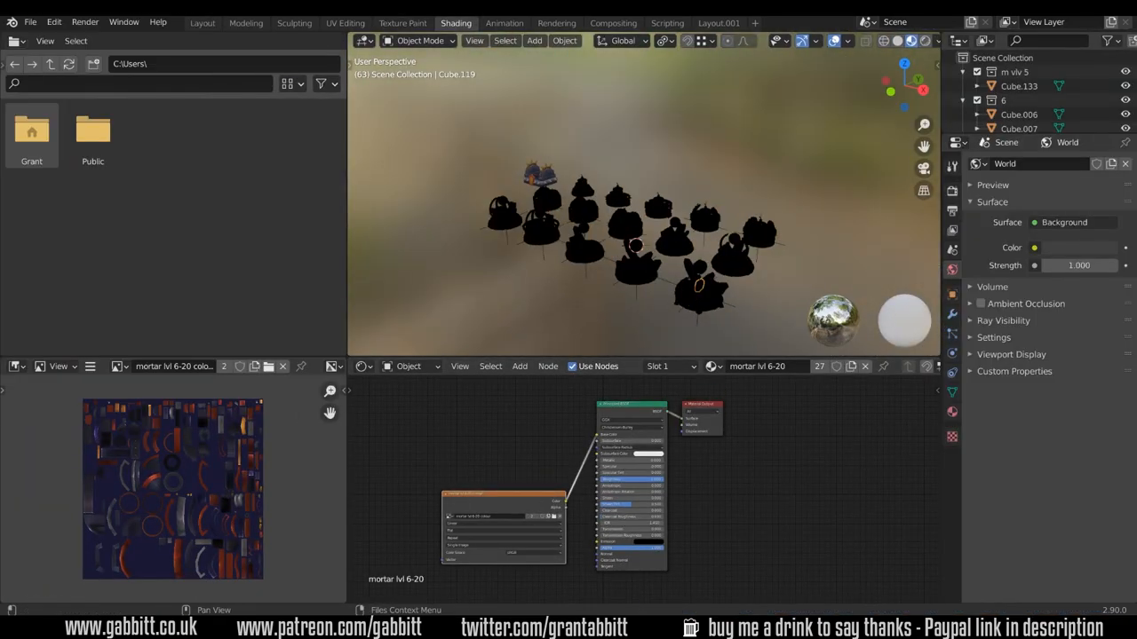
left_click(445, 23)
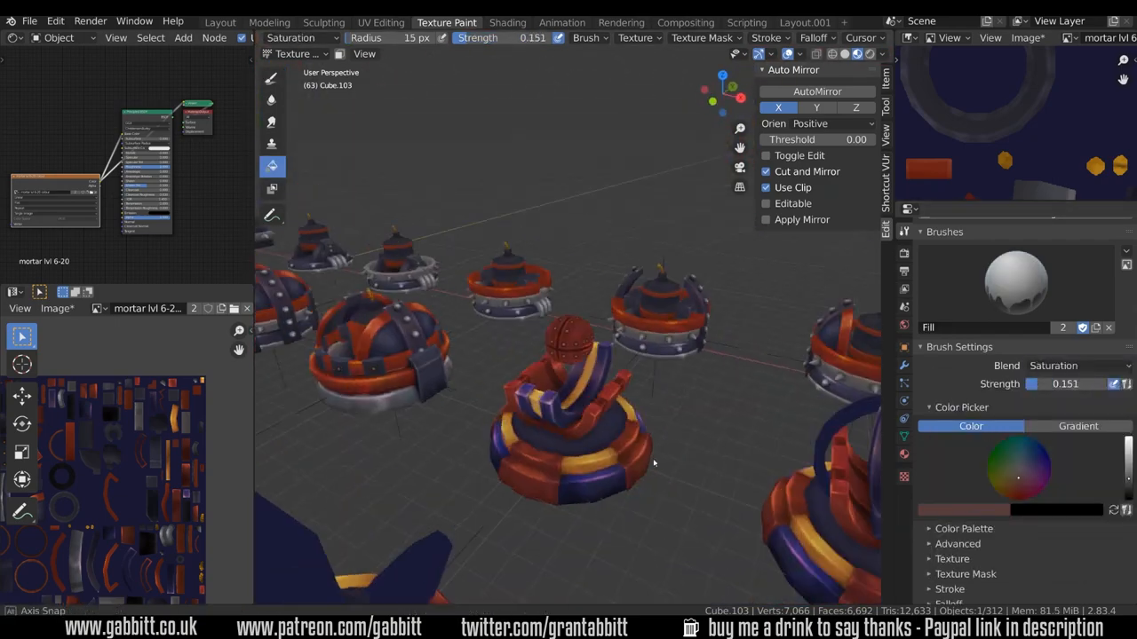
Hop to Layout and back to Texture Paint, then paint the thin ring orange
left_click(219, 22)
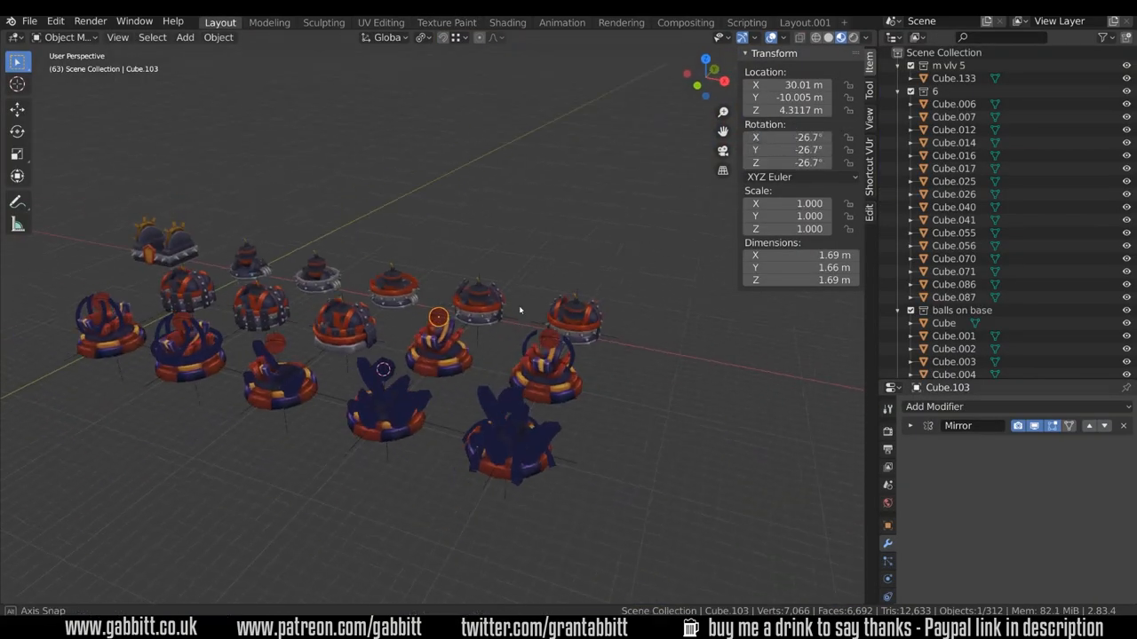
left_click(446, 22)
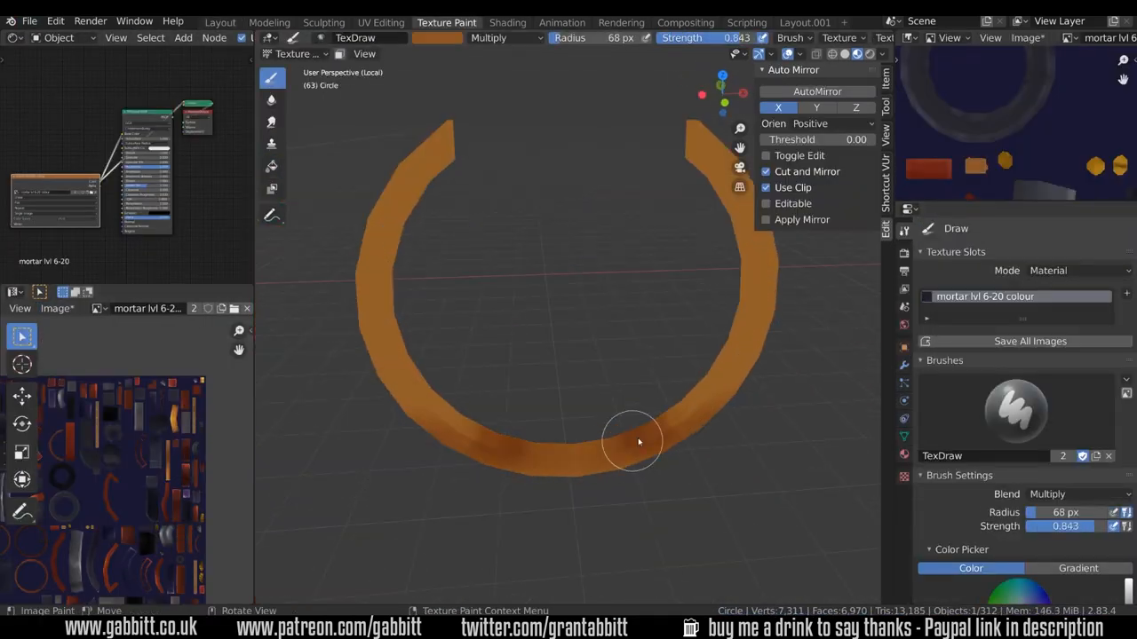
left_click_drag(635, 441, 486, 331)
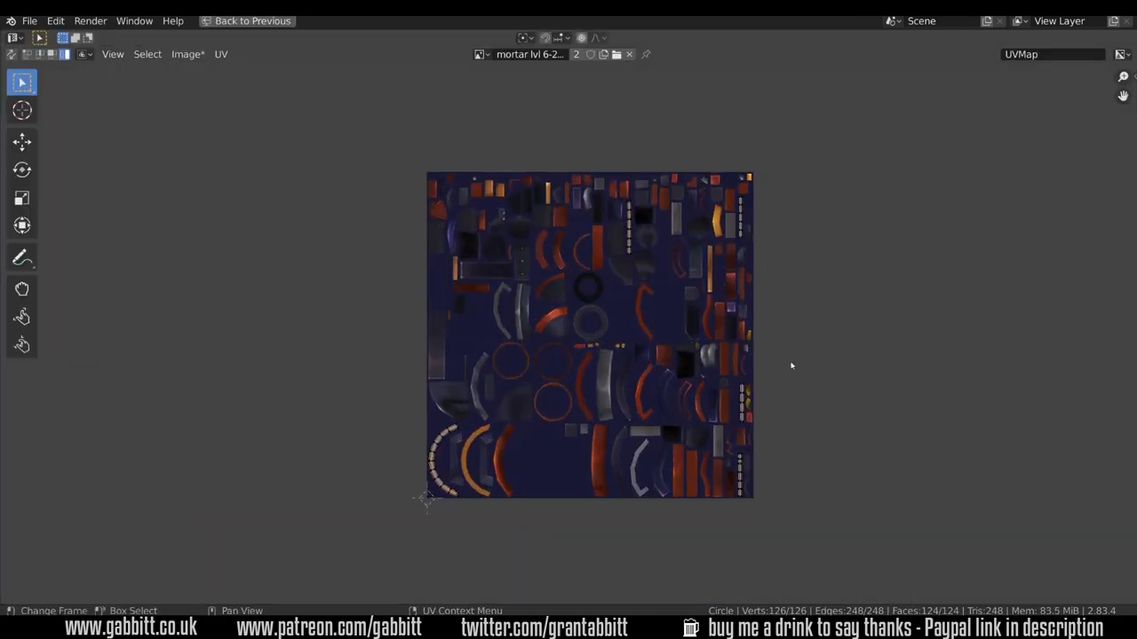
Leave the full-screen texture atlas and return to the previous layout
left_click(447, 22)
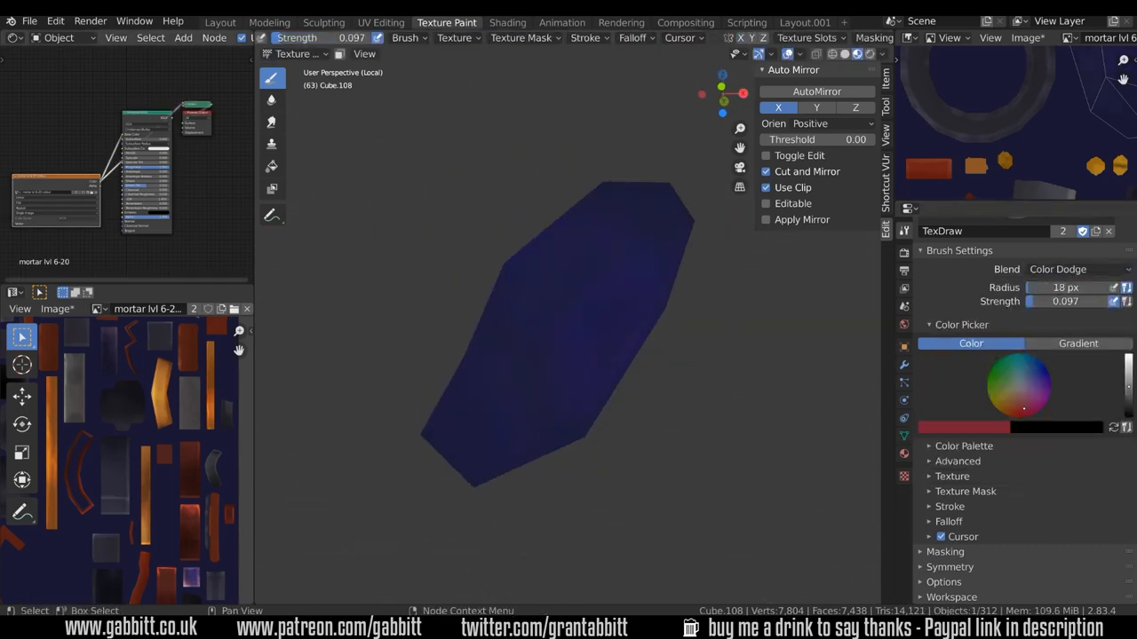
Pick a colour and streak glowing orange crack lines across the dark red crystal shard
left_click(1057, 269)
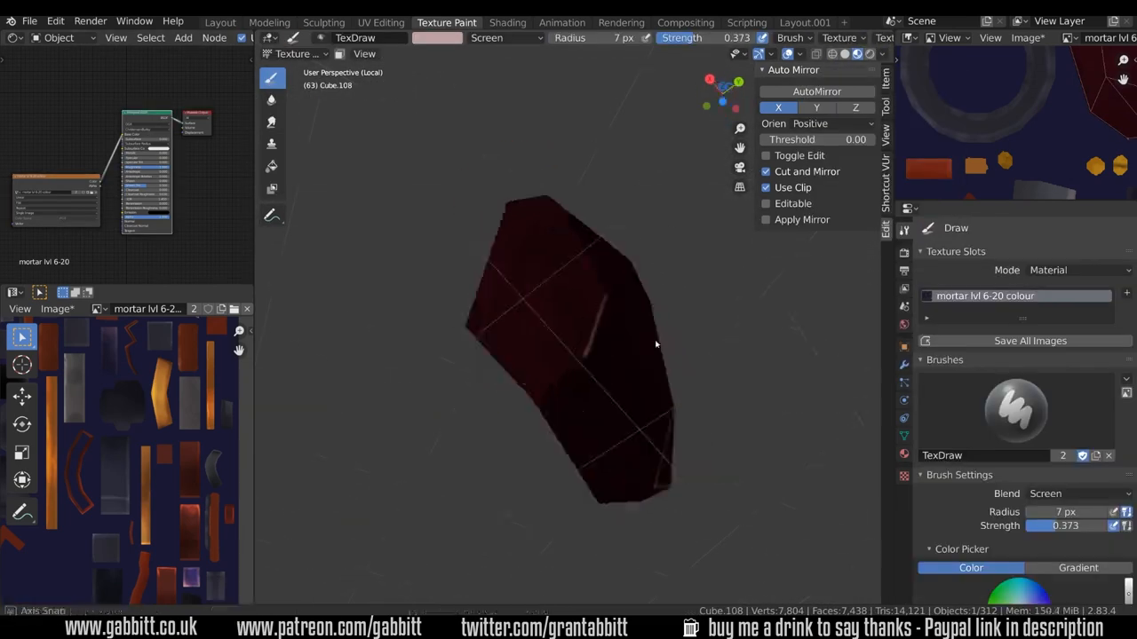
left_click_drag(658, 344, 560, 311)
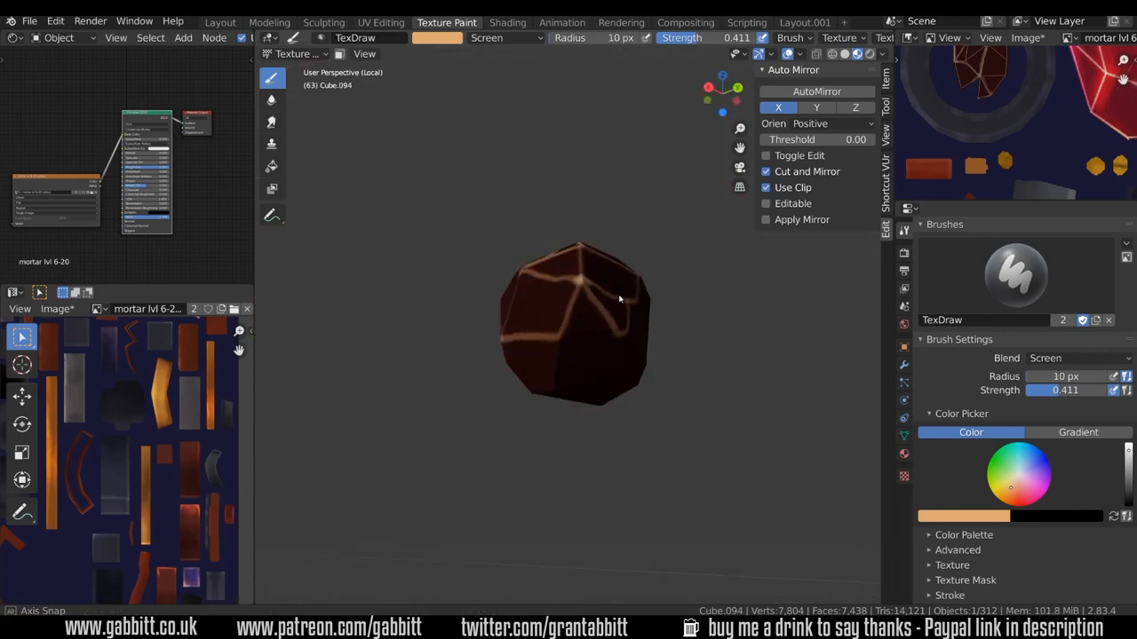
left_click_drag(620, 300, 563, 324)
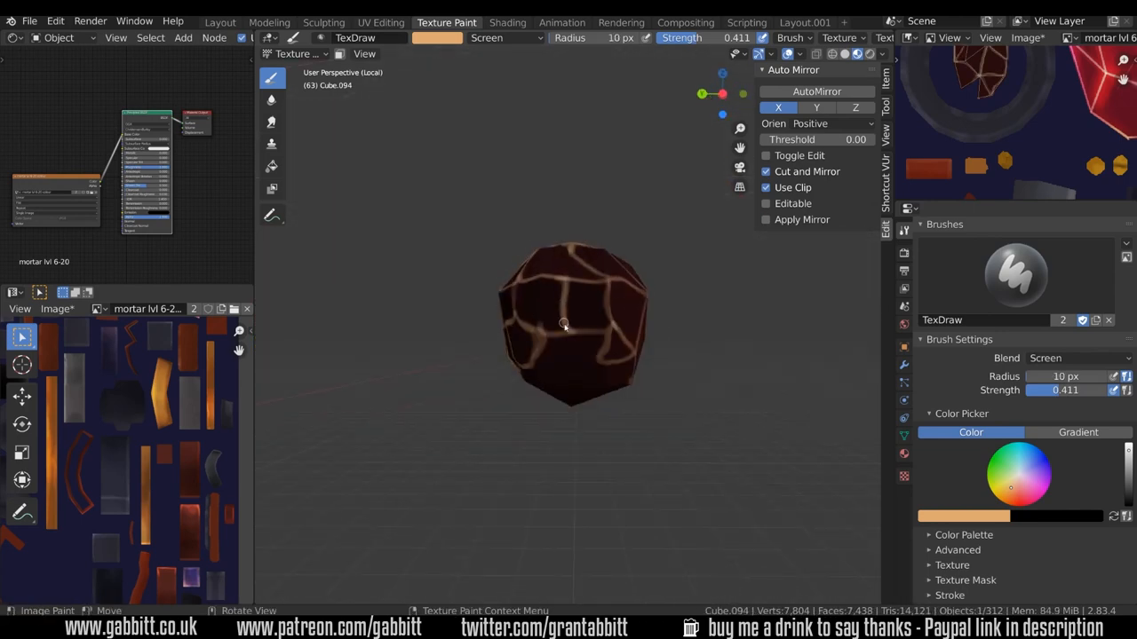